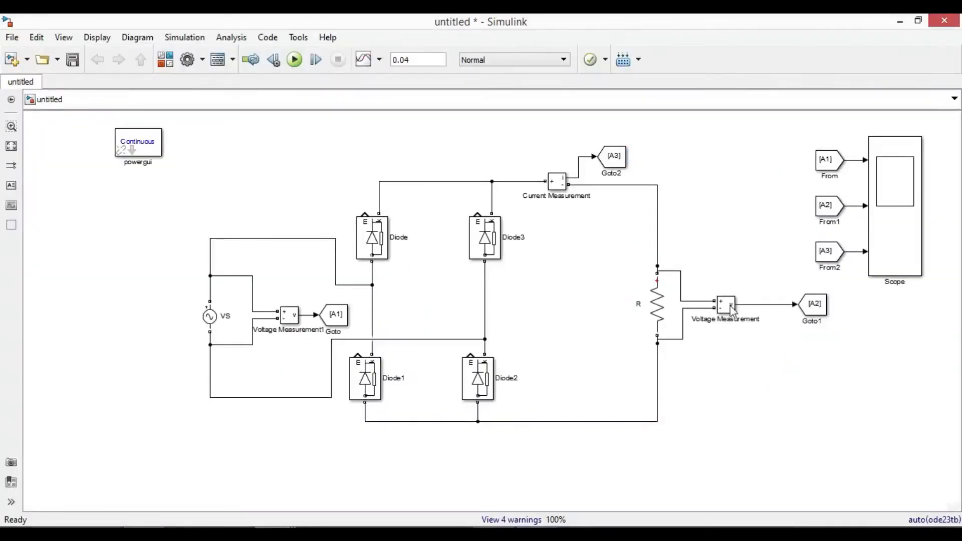
pyautogui.moveTo(591, 276)
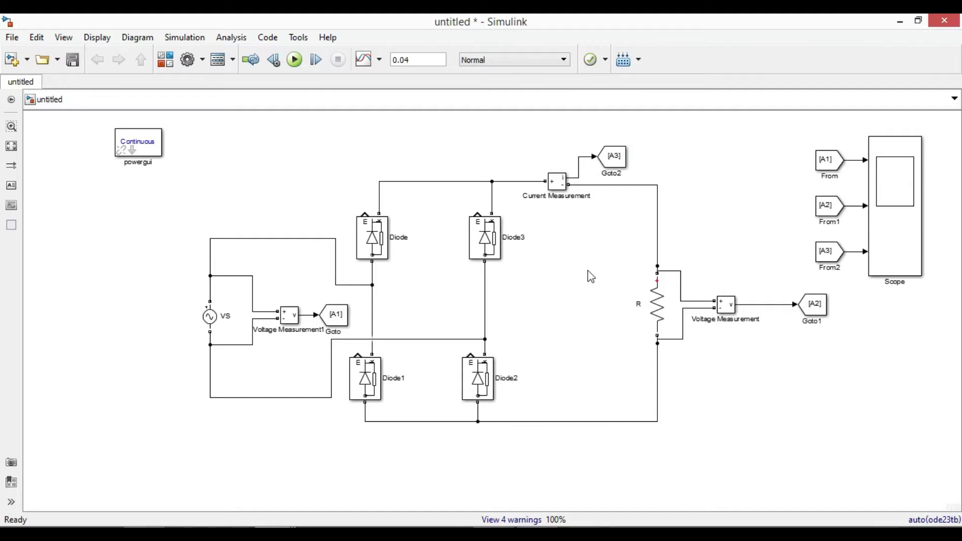
# Step: Select the load resistor R and check the unfiltered rectifier waveforms on the scope
pyautogui.click(656, 303)
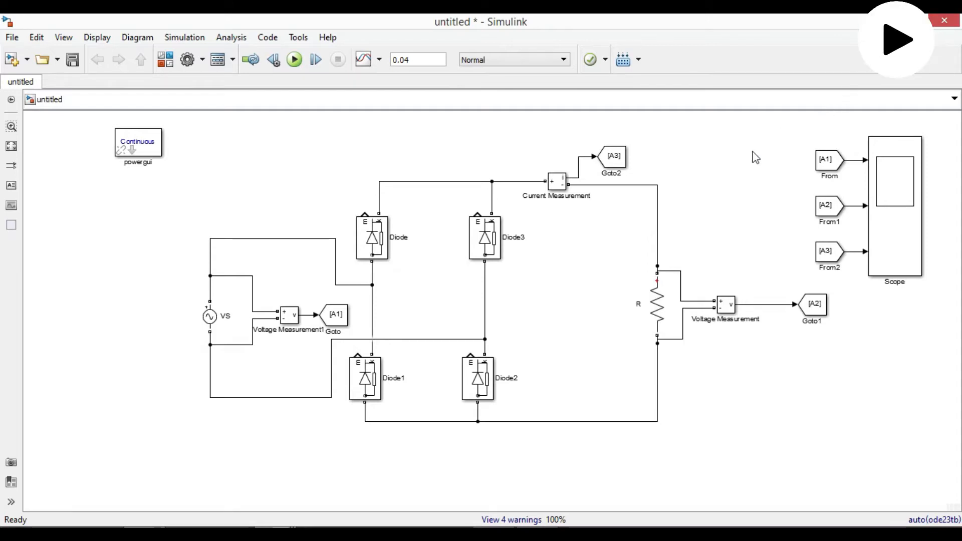
pyautogui.click(656, 304)
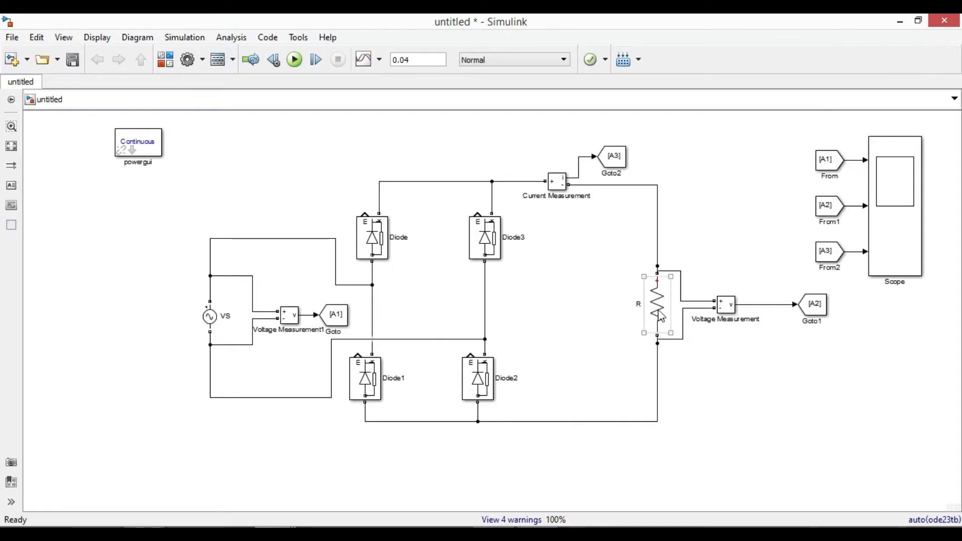
pyautogui.moveTo(661, 315)
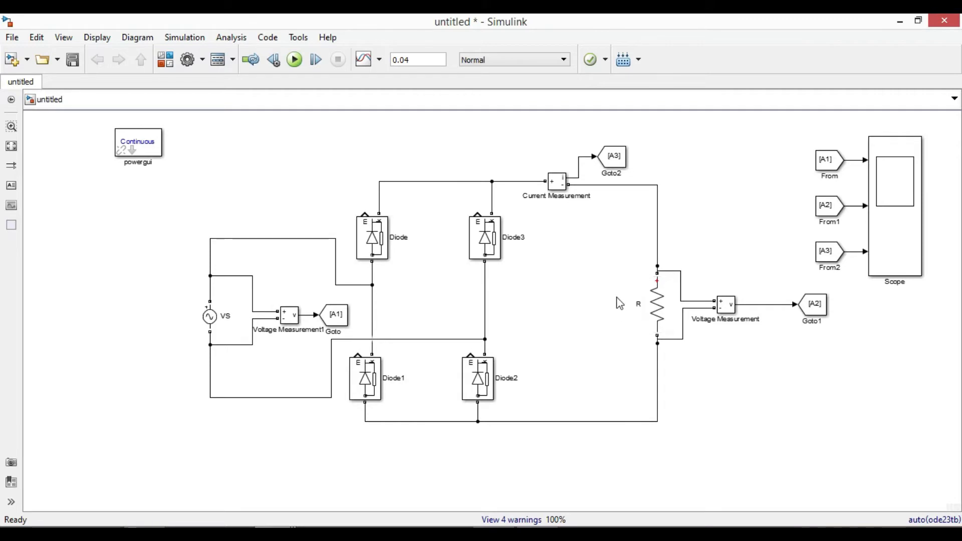
pyautogui.click(293, 59)
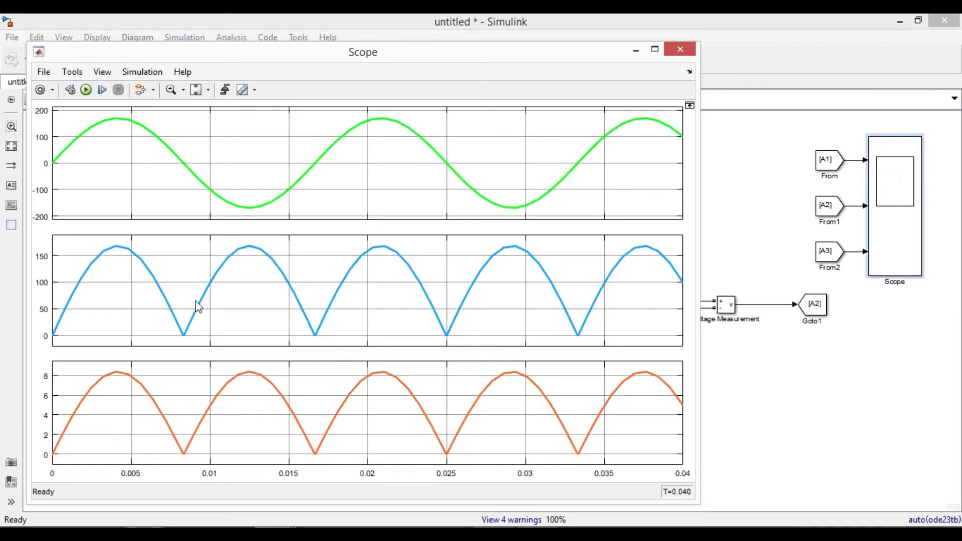
pyautogui.moveTo(377, 308)
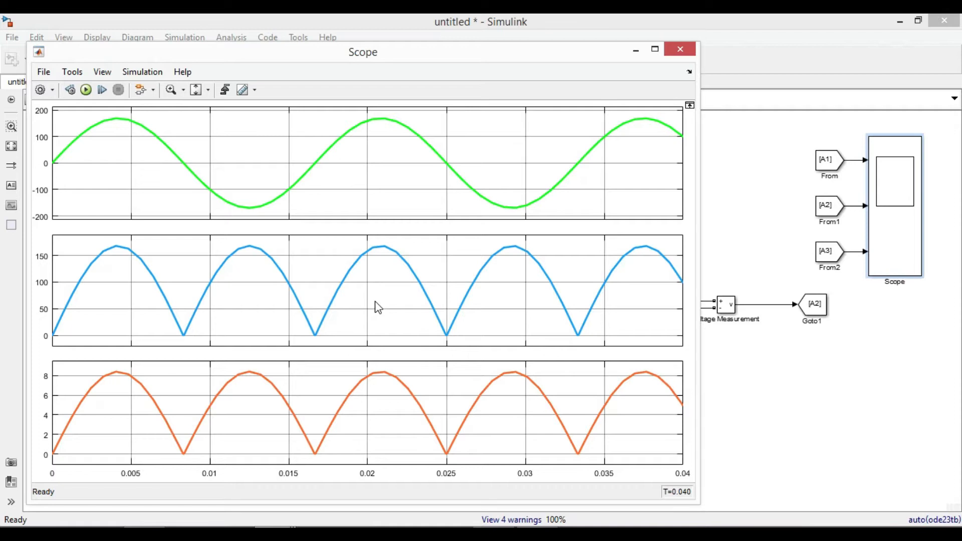
pyautogui.moveTo(109, 289)
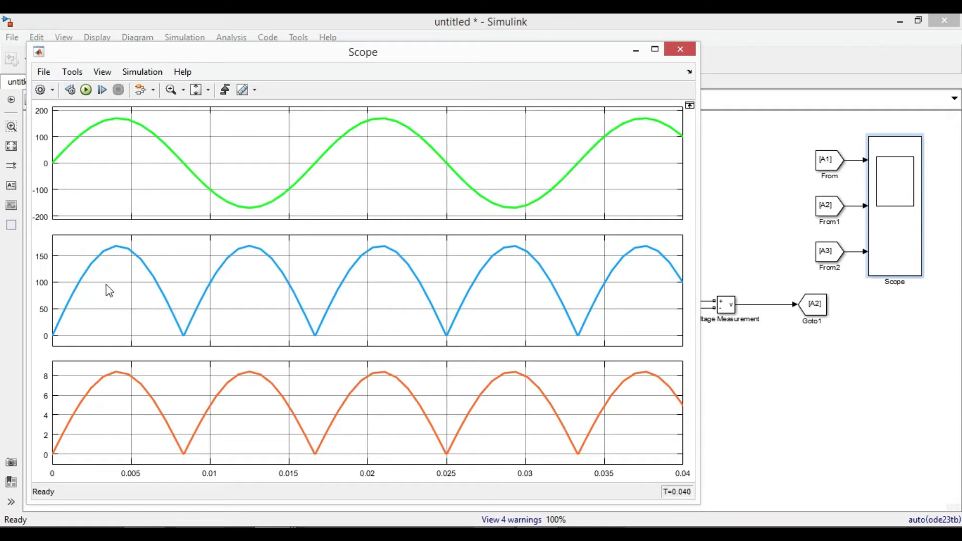
pyautogui.moveTo(533, 290)
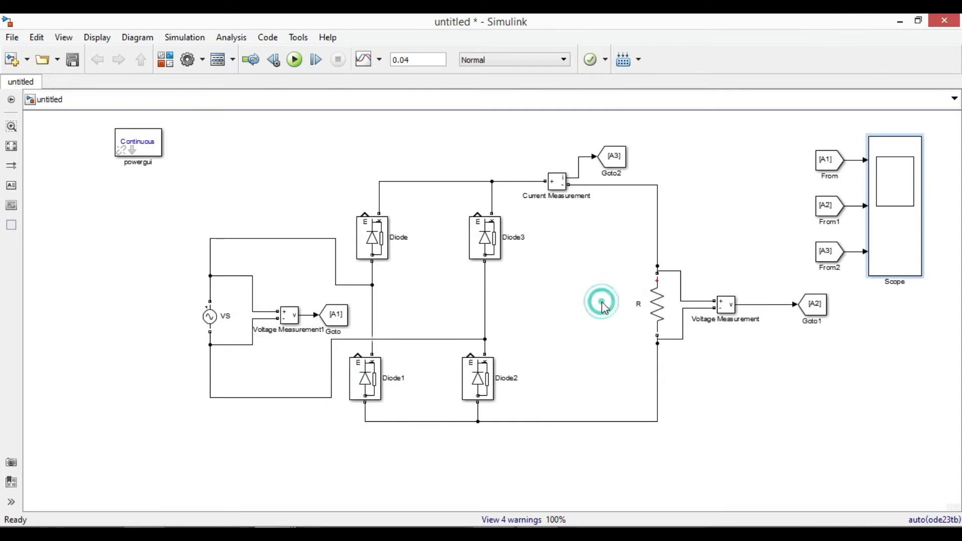
# Step: Add a Series RLC Branch across R set to capacitor-only with 100e-6 F capacitance
pyautogui.click(601, 301)
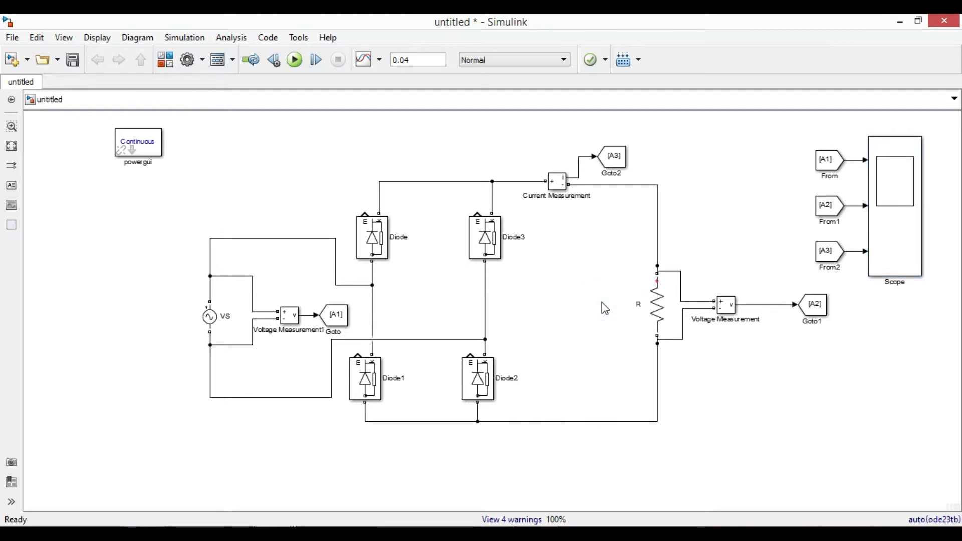
pyautogui.write('Series')
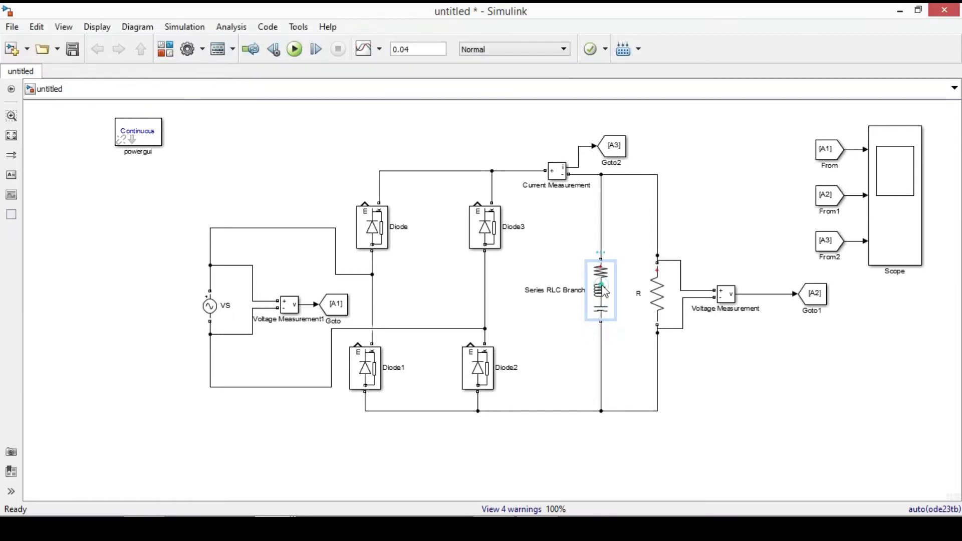
pyautogui.doubleClick(601, 290)
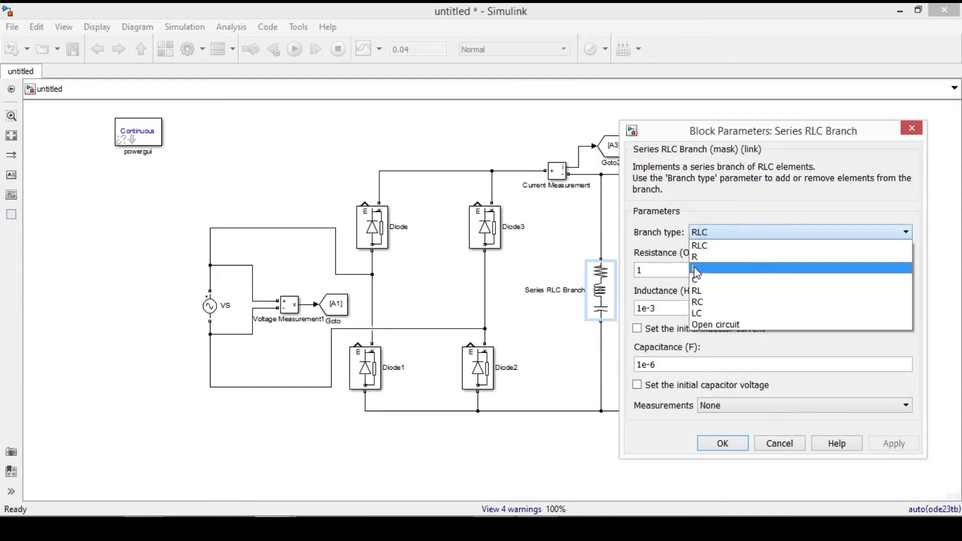
pyautogui.click(695, 268)
pyautogui.write('00')
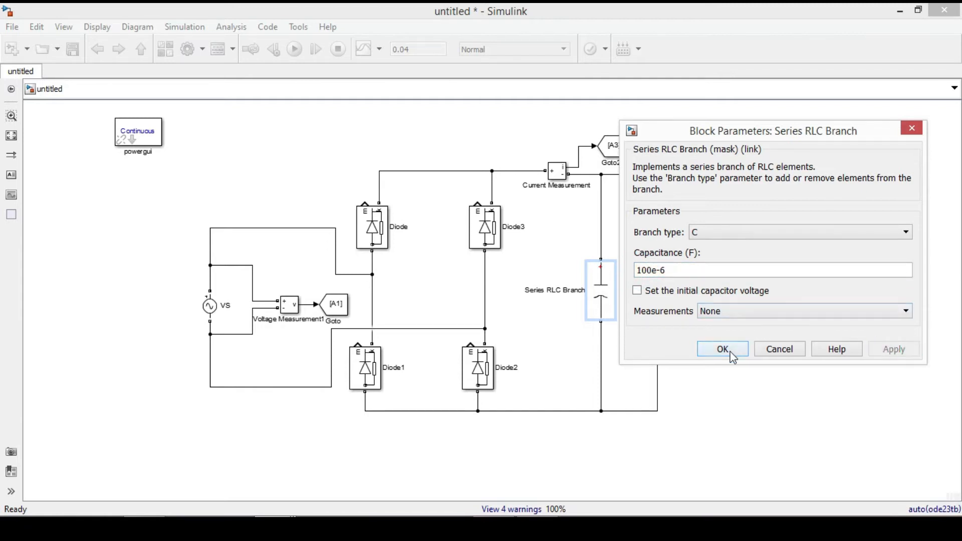
pyautogui.click(722, 349)
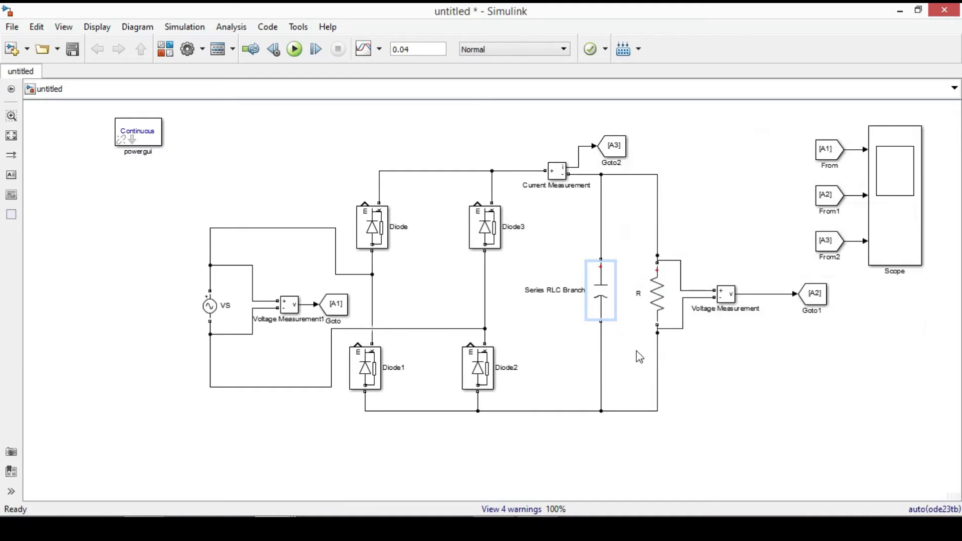
# Step: Review the load resistor R parameters and return to the scope for the filtered result
pyautogui.click(657, 293)
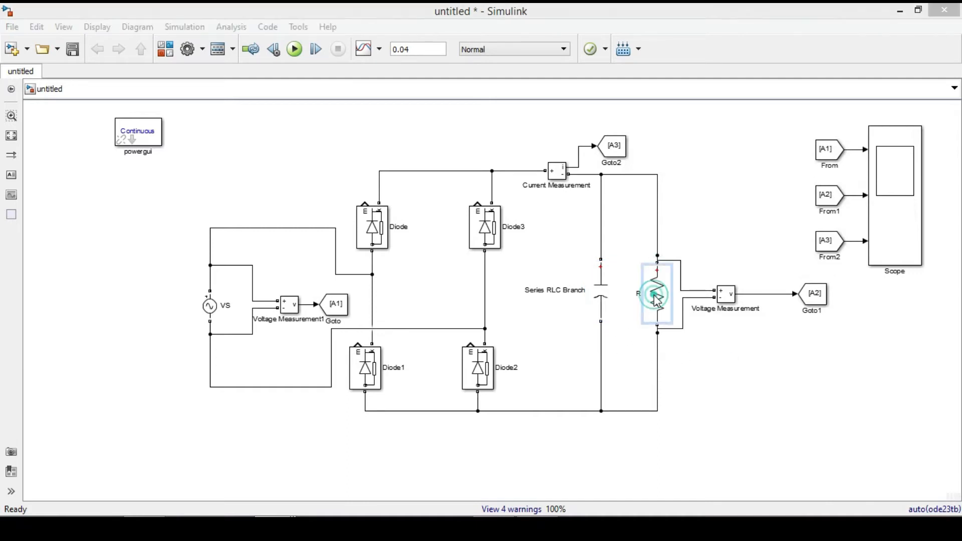
pyautogui.doubleClick(657, 293)
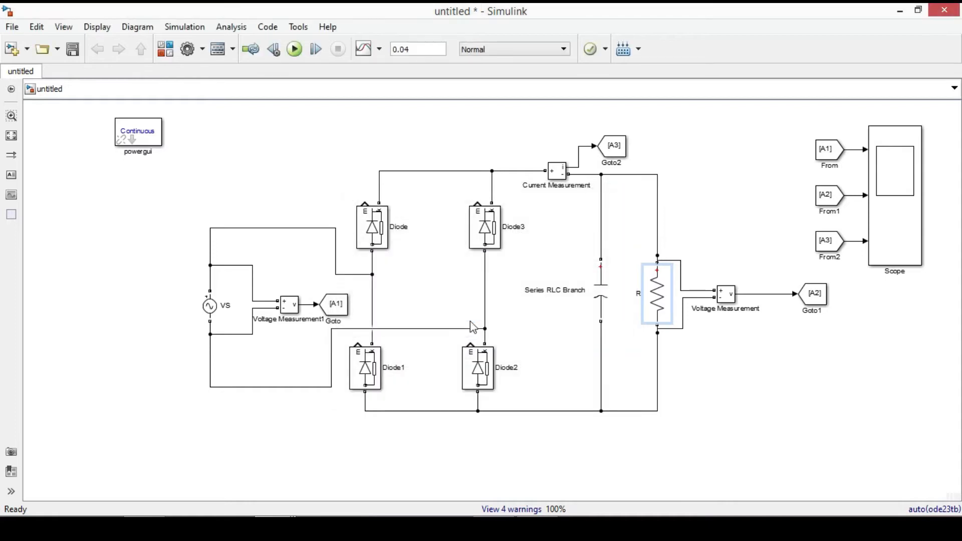
pyautogui.click(294, 50)
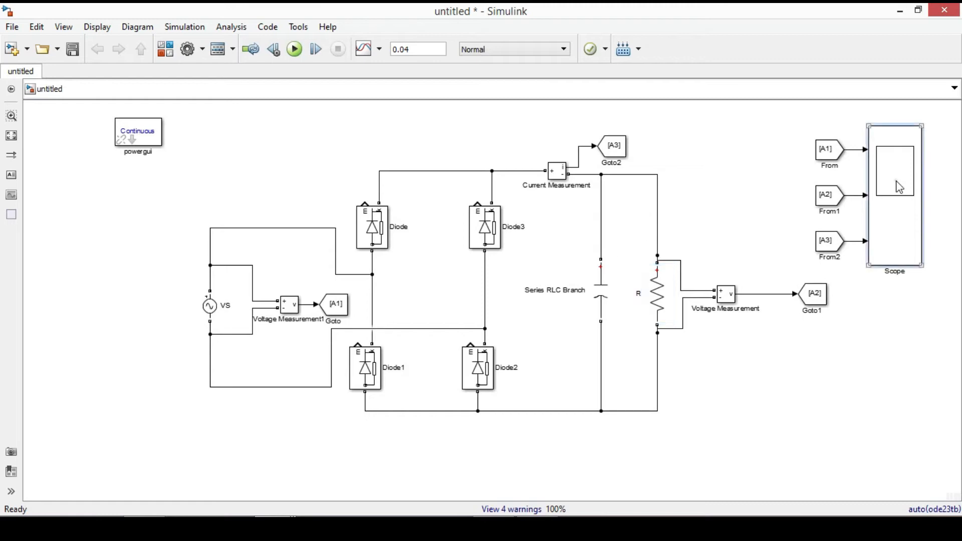
# Step: View the scope traces showing the capacitor-smoothed DC output with ripple and current pulses
pyautogui.doubleClick(895, 169)
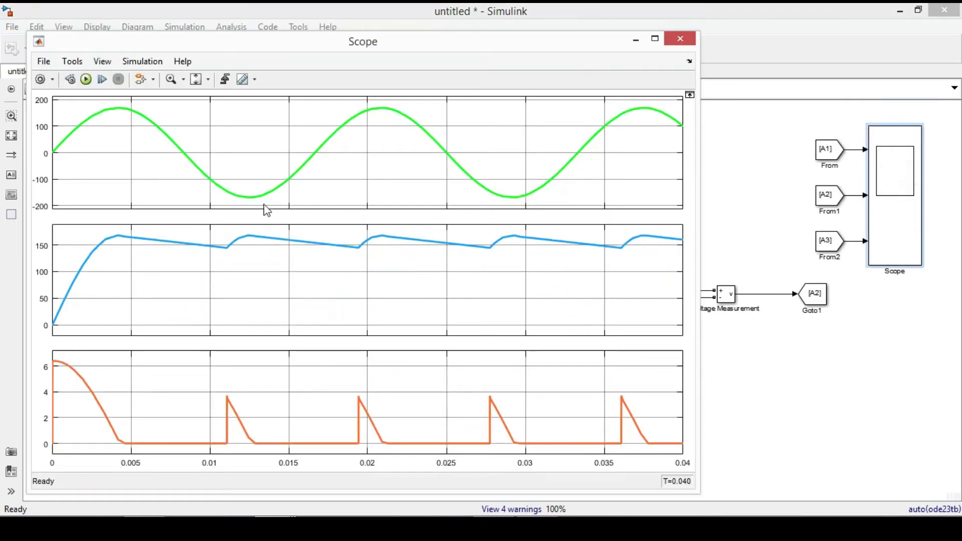
pyautogui.moveTo(140, 240)
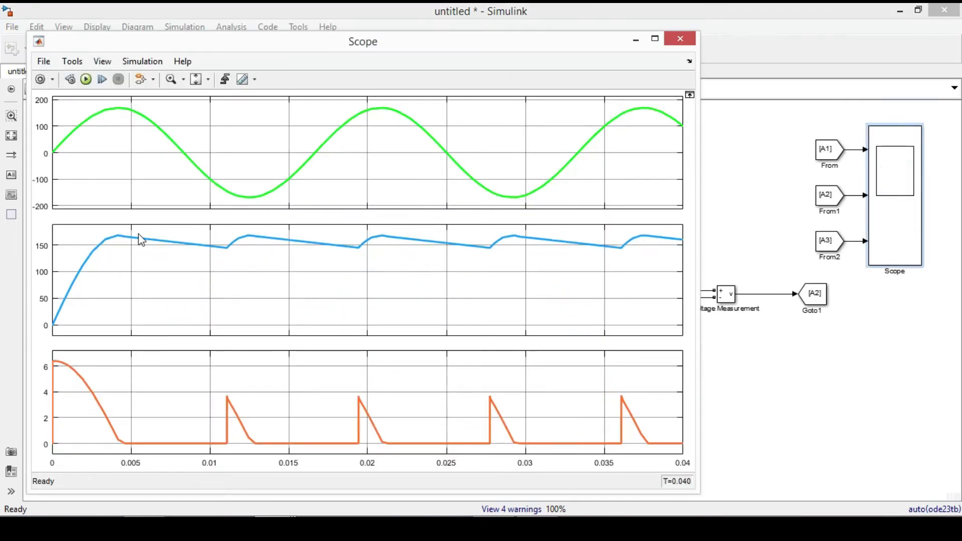
pyautogui.moveTo(224, 246)
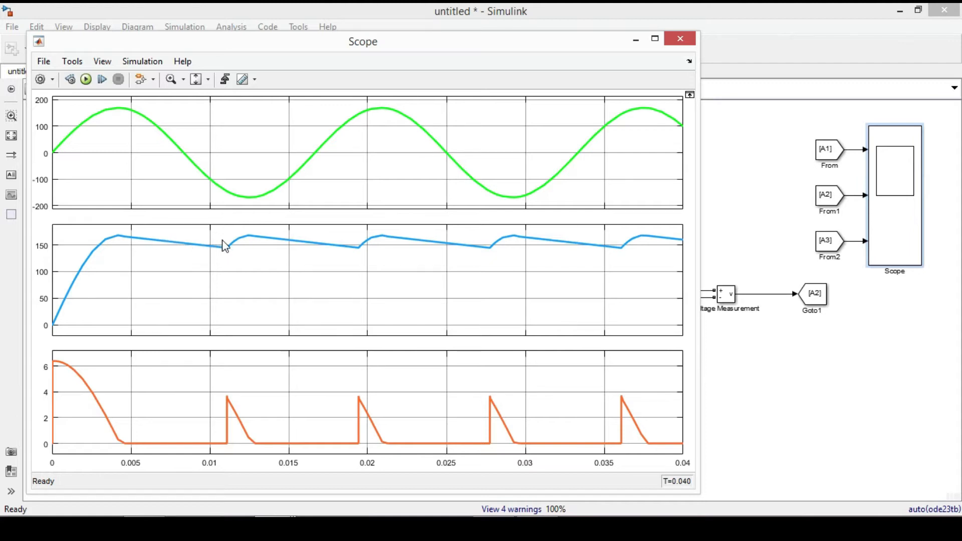
pyautogui.moveTo(332, 244)
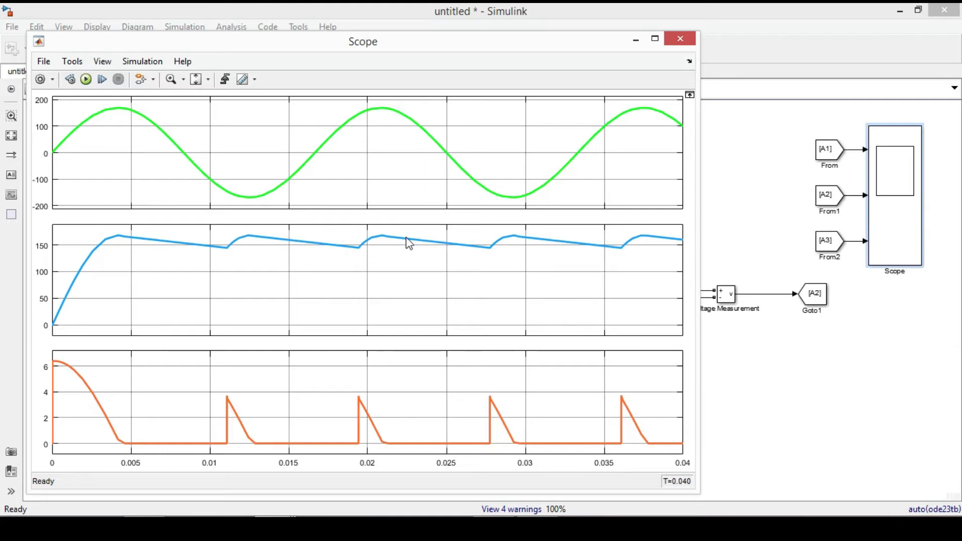
pyautogui.moveTo(436, 247)
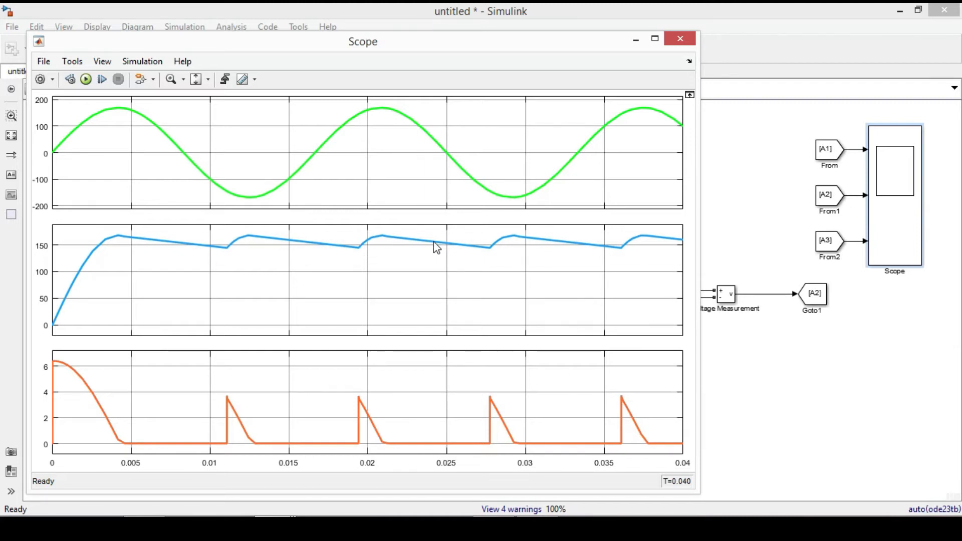
pyautogui.moveTo(550, 495)
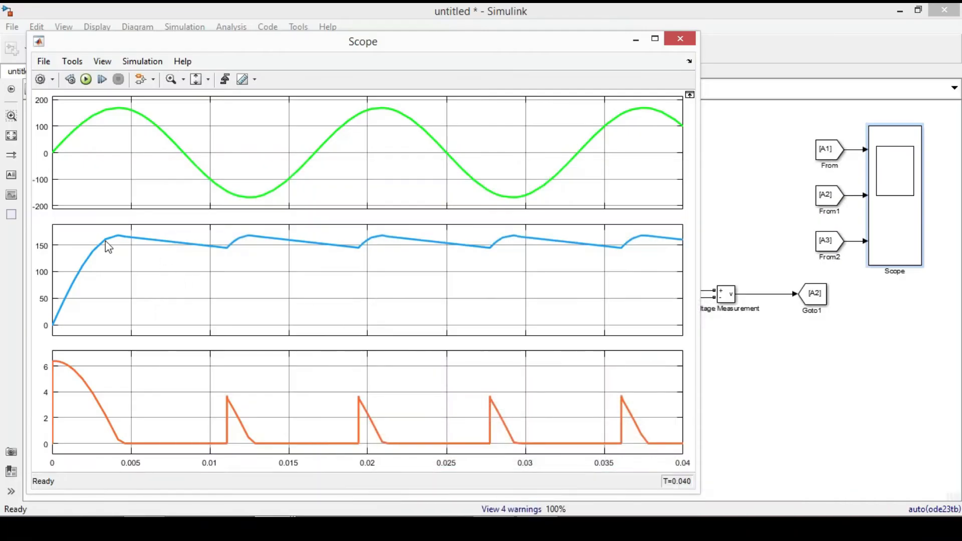
pyautogui.moveTo(437, 366)
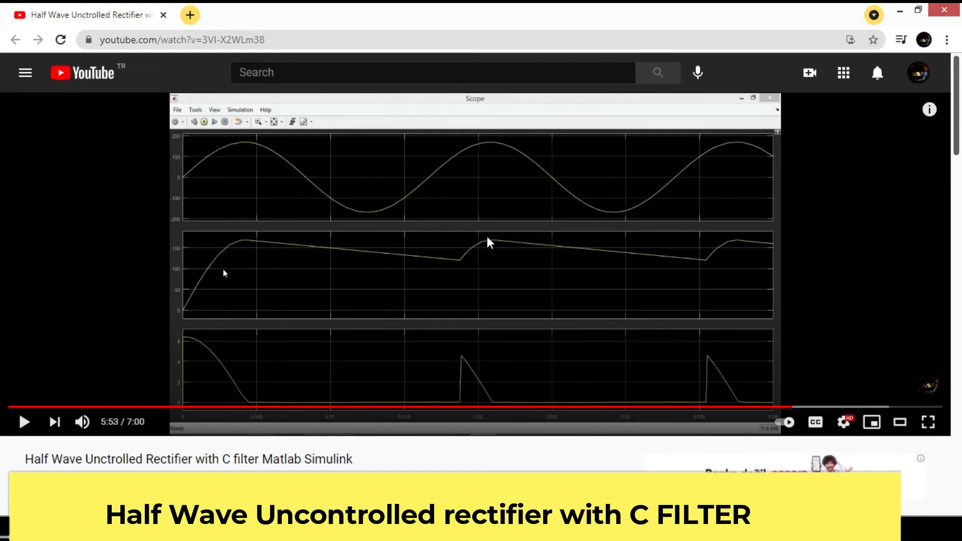
pyautogui.moveTo(554, 433)
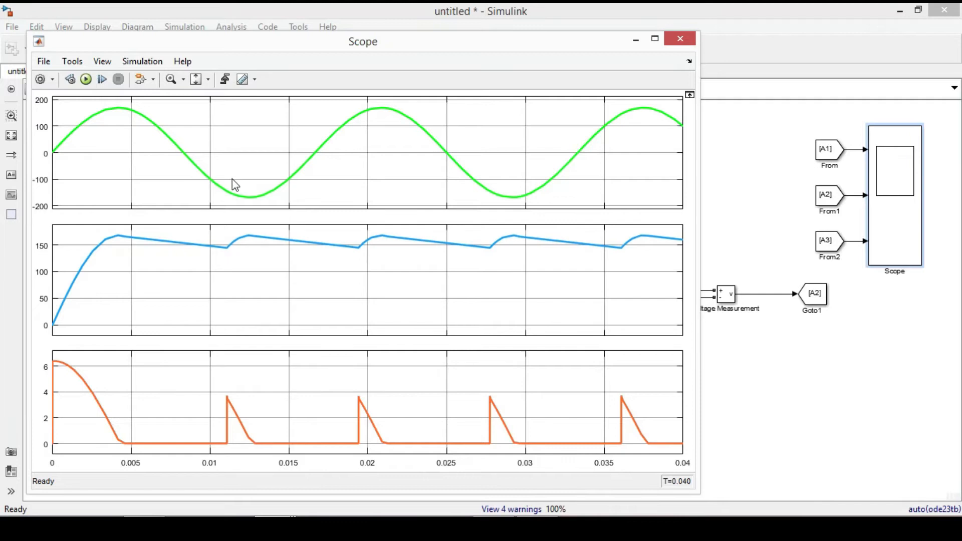
pyautogui.moveTo(121, 247)
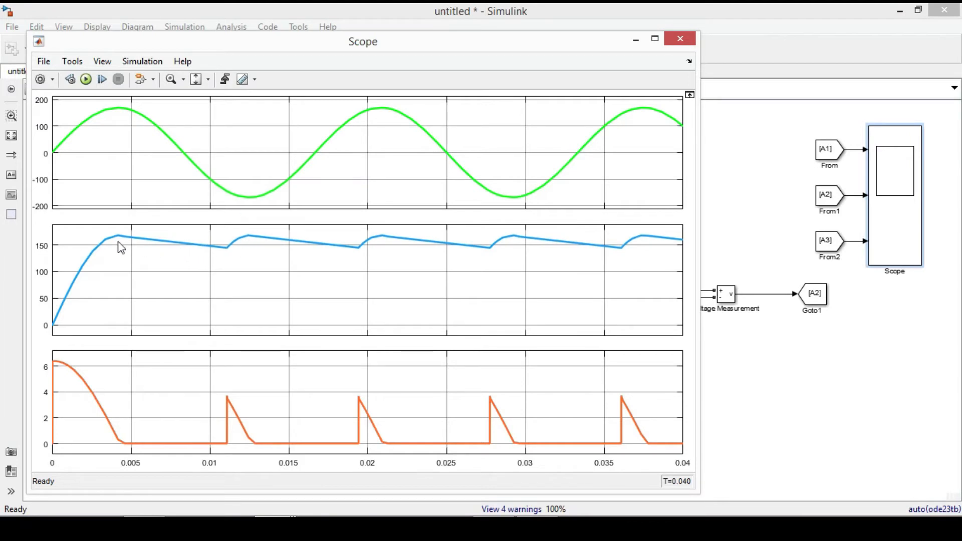
pyautogui.moveTo(146, 153)
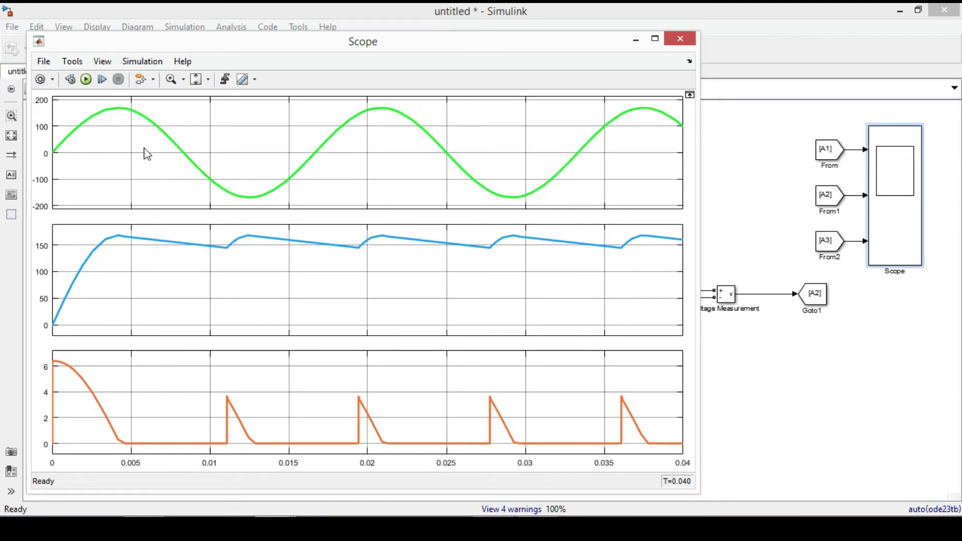
pyautogui.moveTo(277, 263)
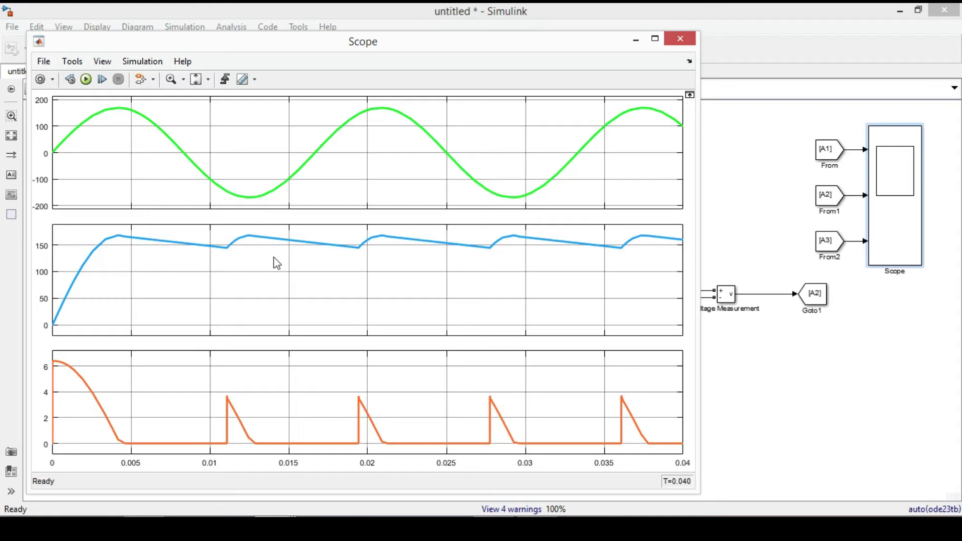
pyautogui.moveTo(84, 114)
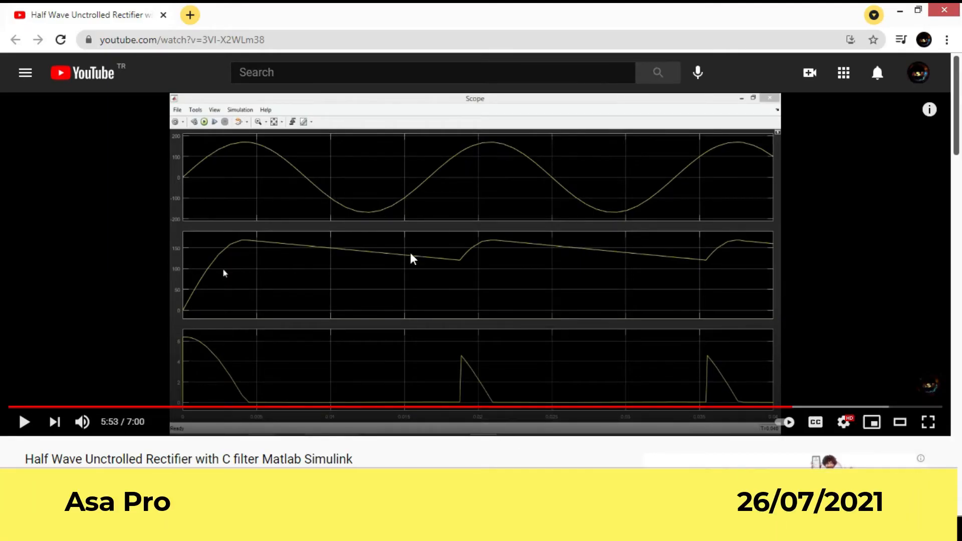
pyautogui.moveTo(381, 282)
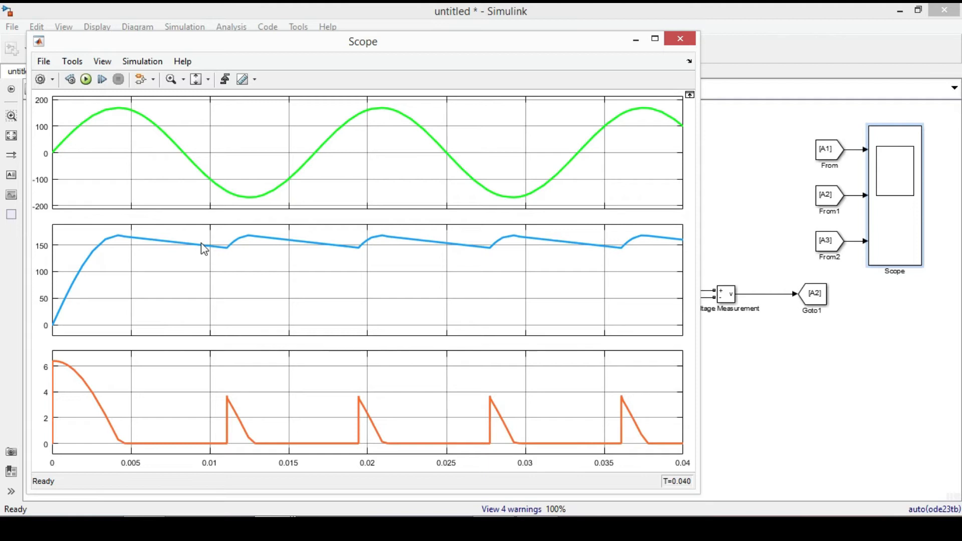
pyautogui.moveTo(228, 249)
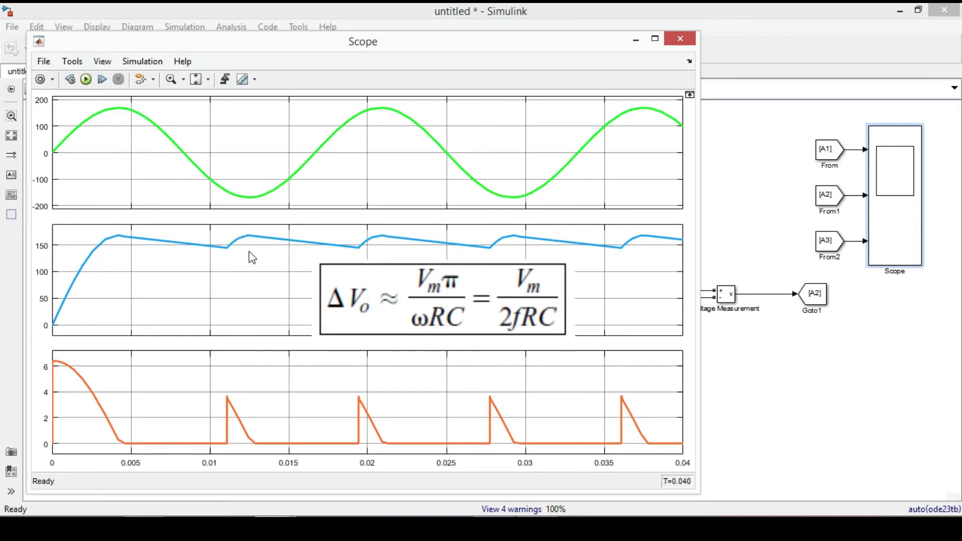
pyautogui.moveTo(240, 265)
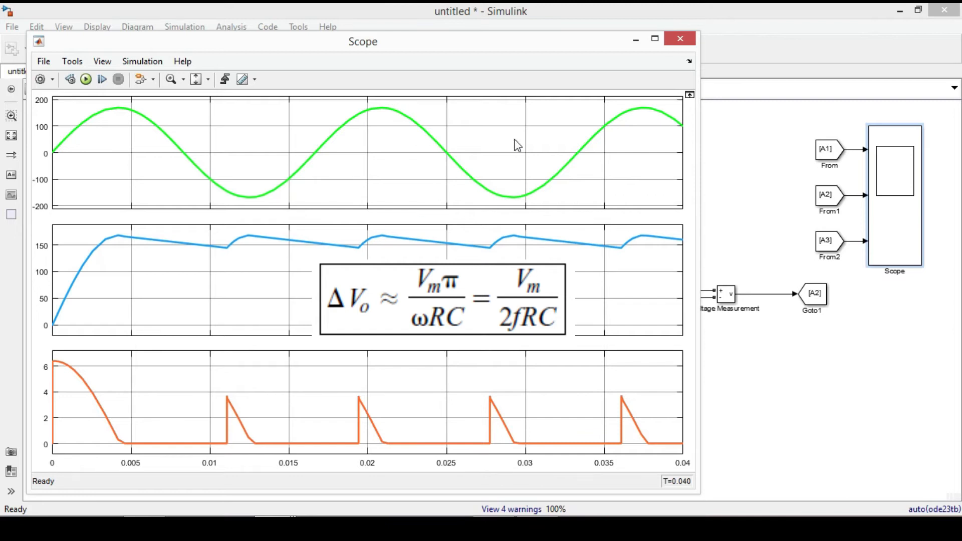
# Step: Close the scope window to return to the bridge rectifier model
pyautogui.click(680, 39)
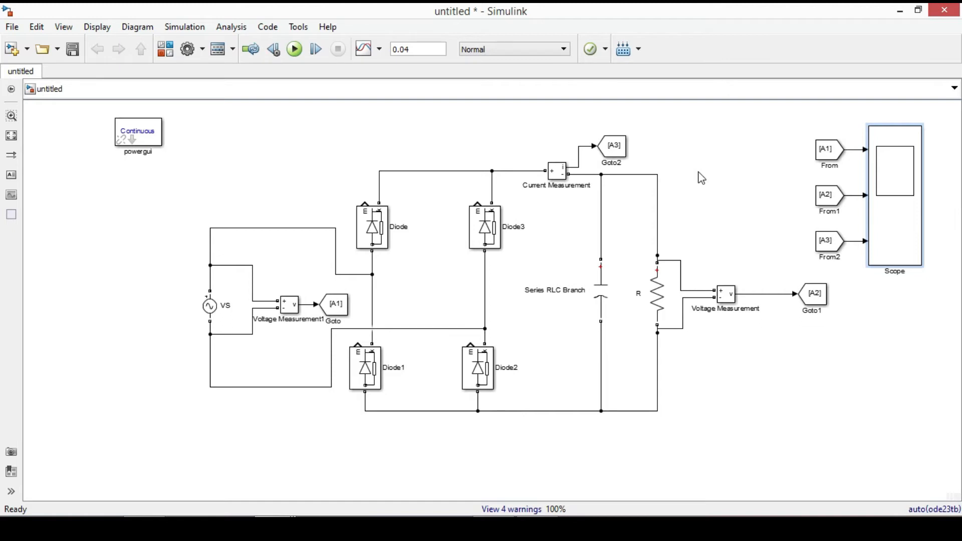
# Step: Increase the filter branch capacitance and rerun to see a flatter, lower-ripple output
pyautogui.click(601, 289)
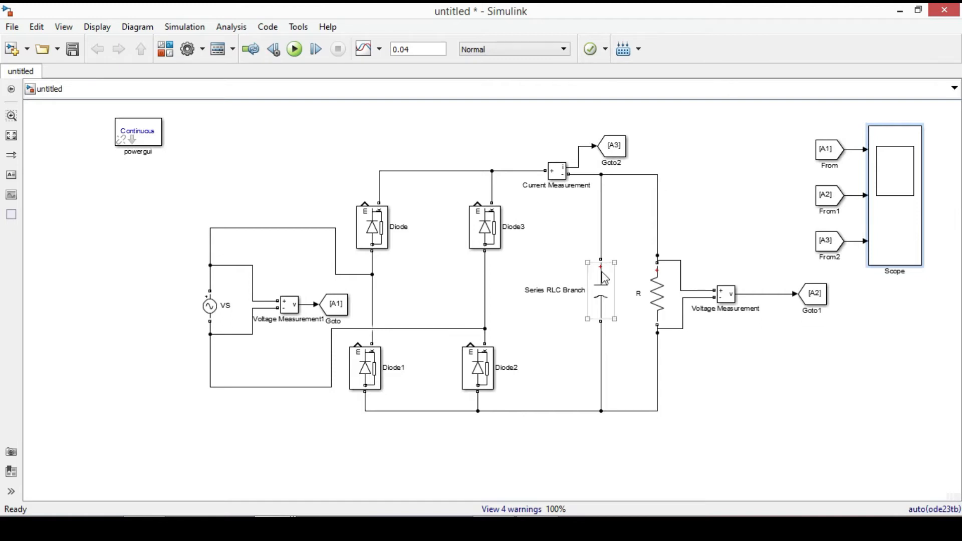
pyautogui.moveTo(593, 282)
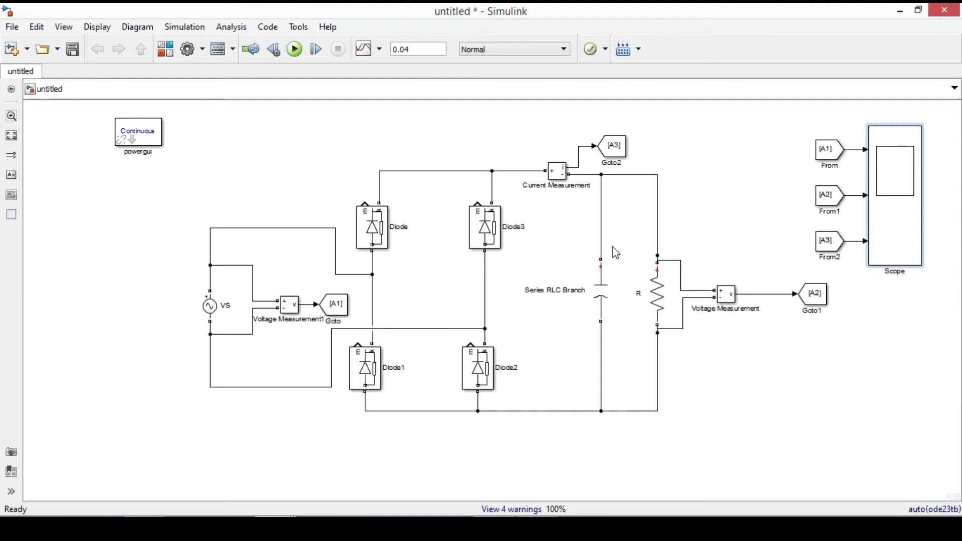
pyautogui.click(602, 289)
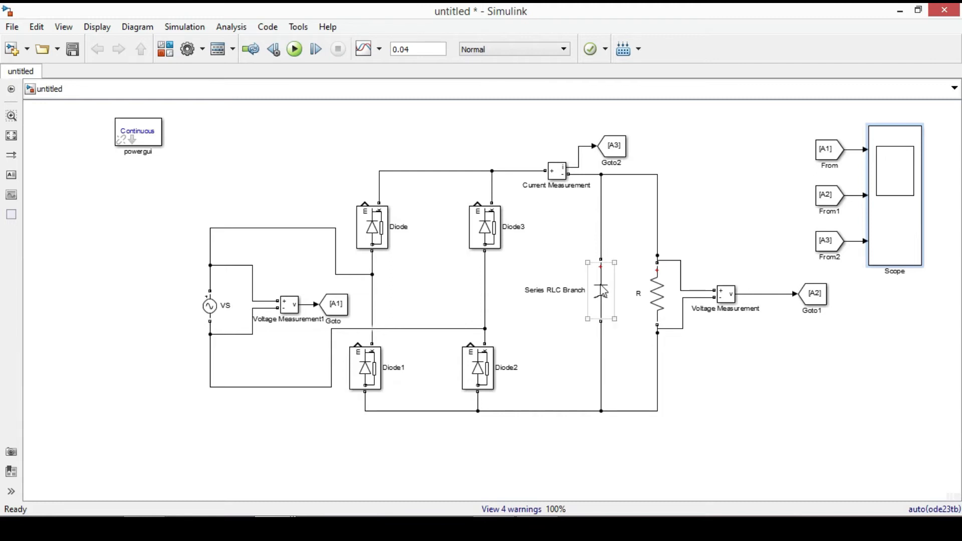
pyautogui.doubleClick(601, 290)
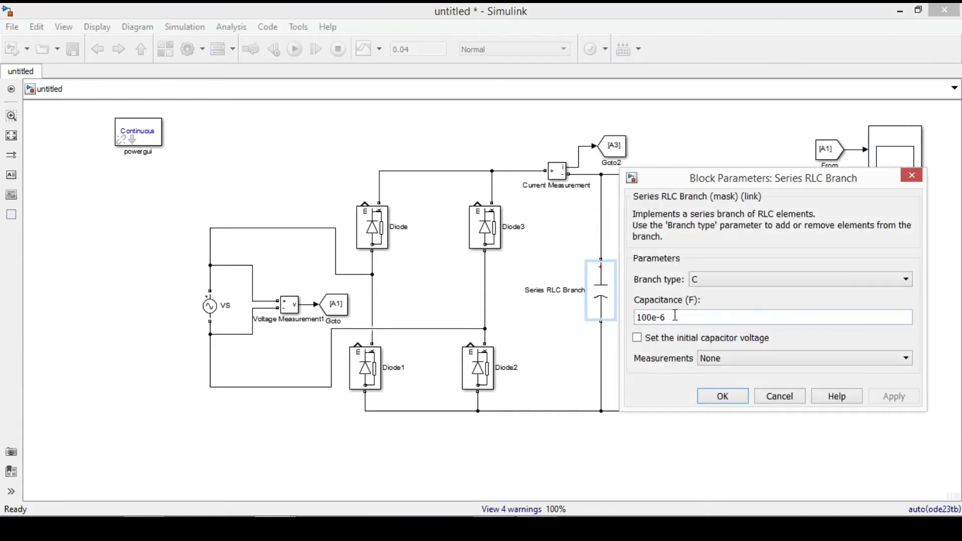
pyautogui.doubleClick(651, 318)
pyautogui.write('4')
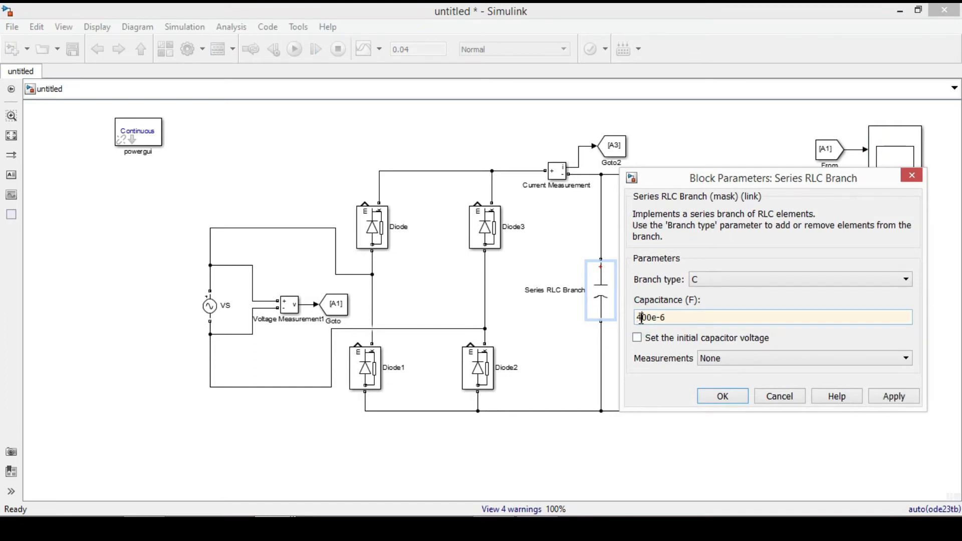
pyautogui.click(722, 395)
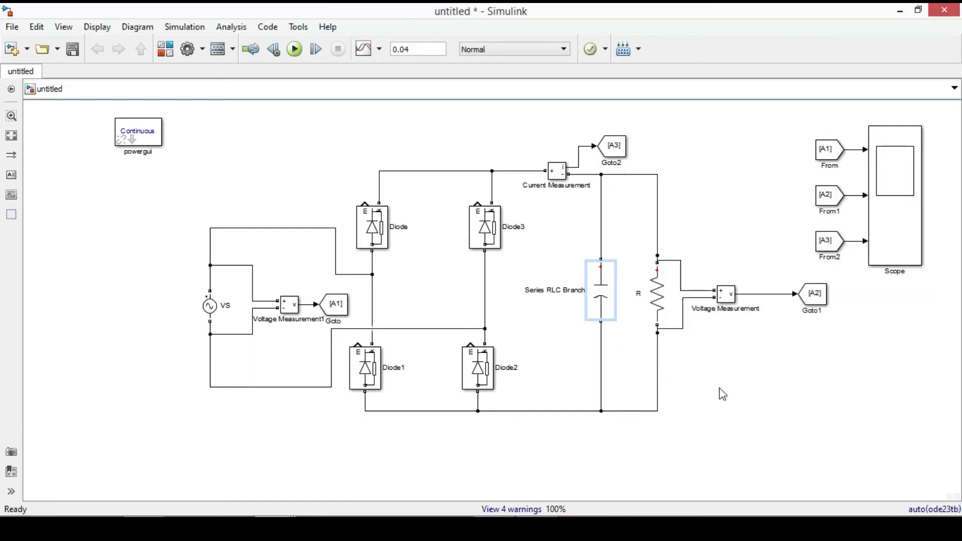
pyautogui.click(294, 48)
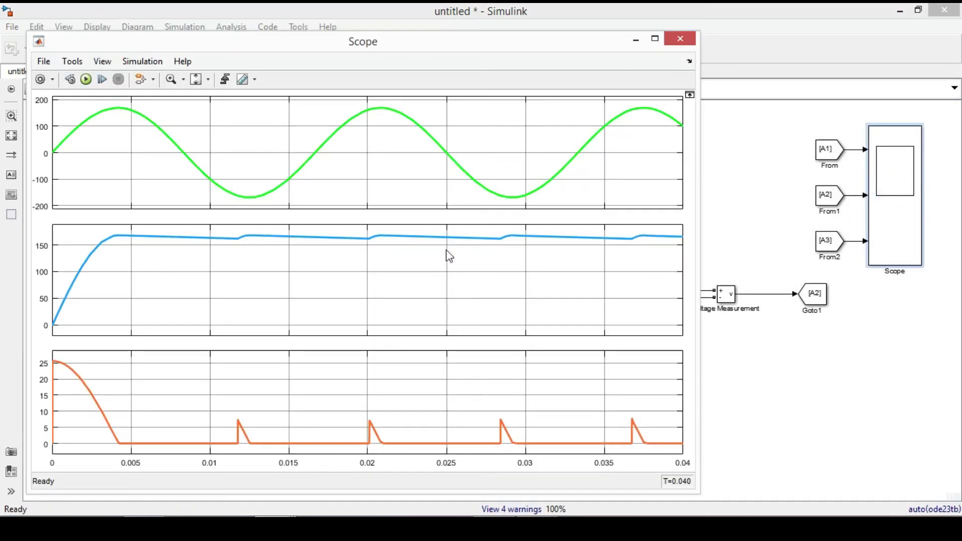
pyautogui.moveTo(244, 241)
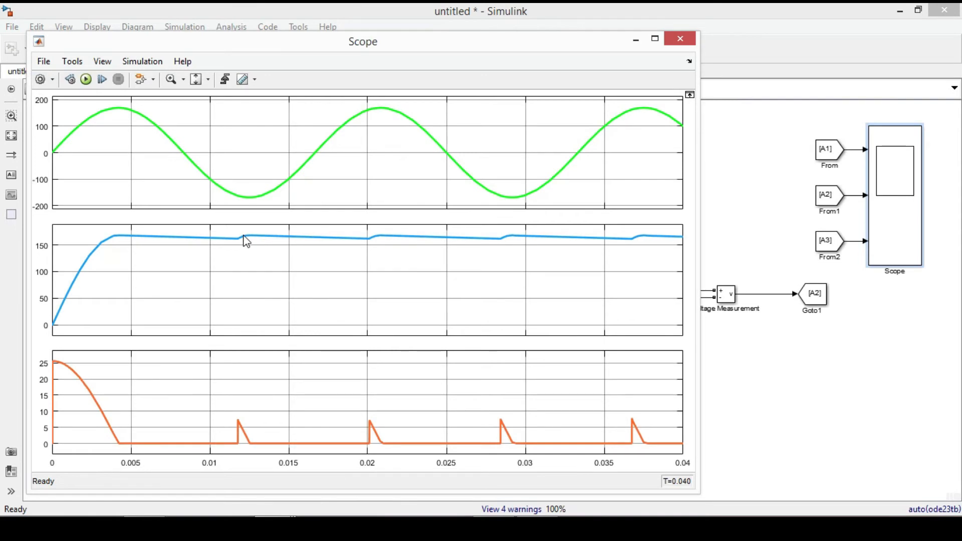
pyautogui.moveTo(379, 251)
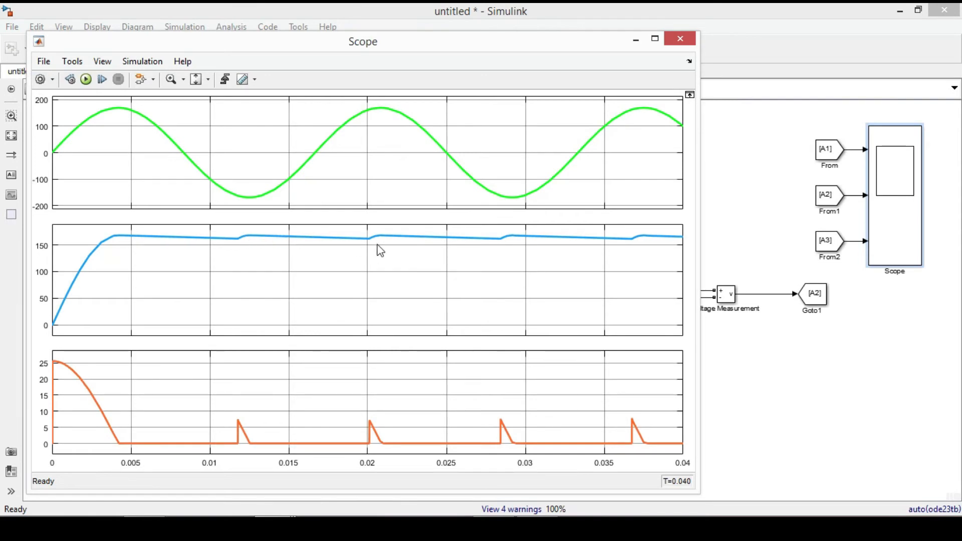
pyautogui.moveTo(404, 245)
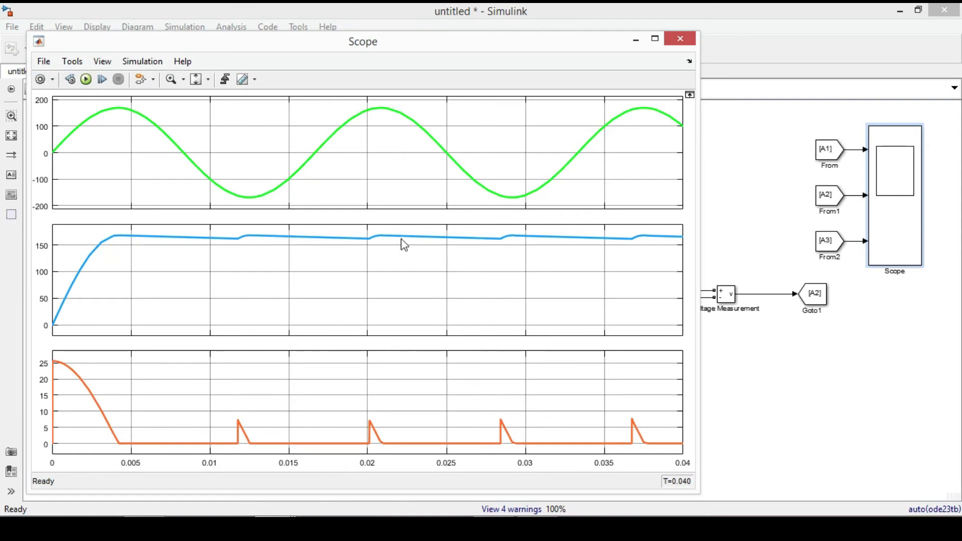
pyautogui.moveTo(407, 244)
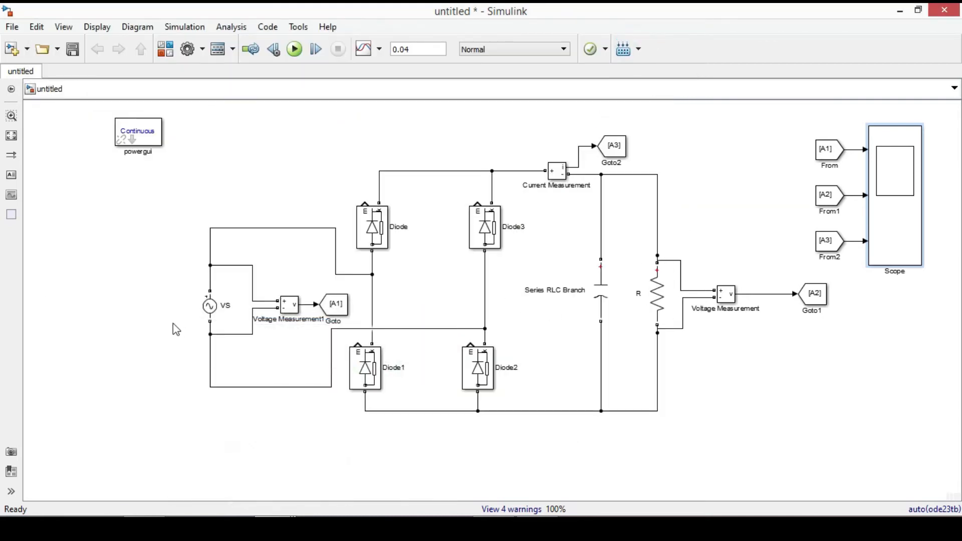
pyautogui.moveTo(360, 257)
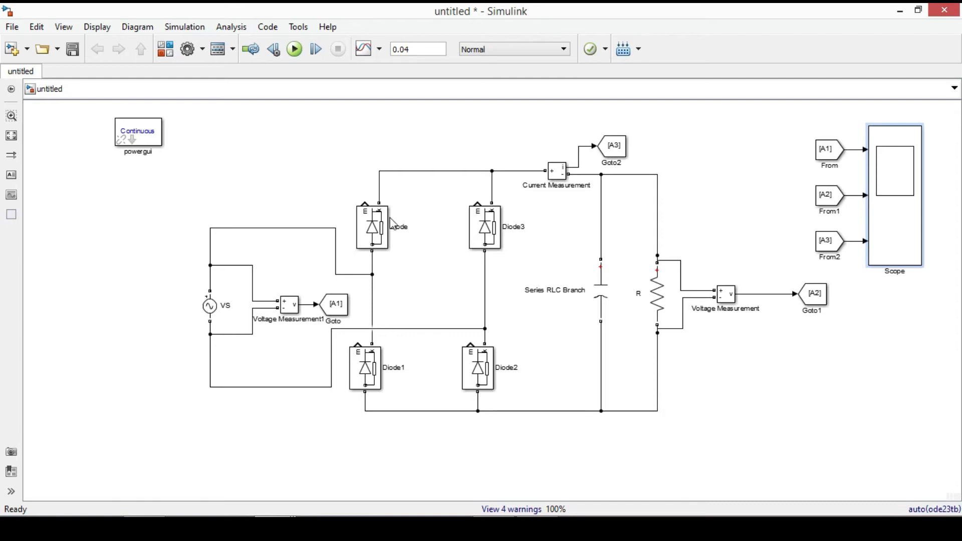
pyautogui.click(600, 289)
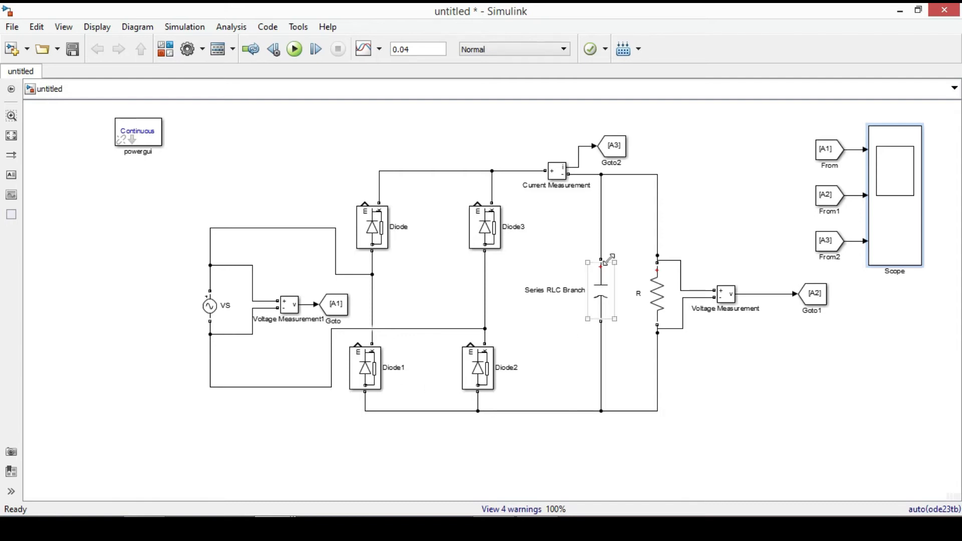
pyautogui.click(544, 219)
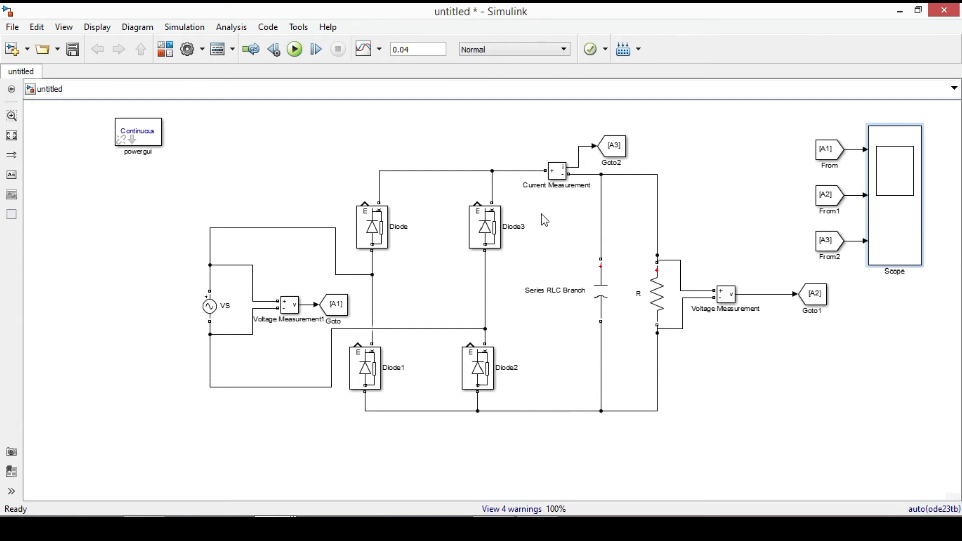
pyautogui.moveTo(145, 149)
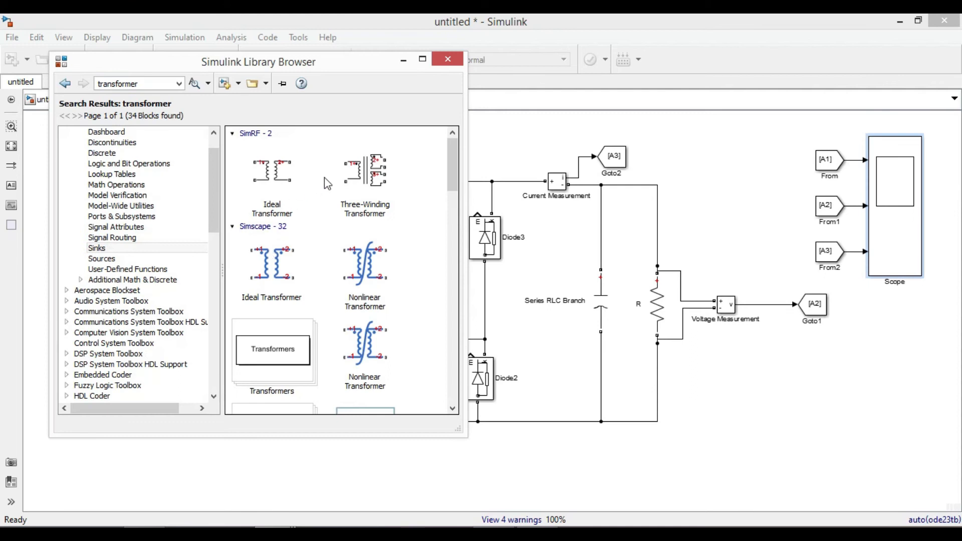
# Step: Pick the Linear Transformer block and bring up its block parameters
pyautogui.scroll(-3)
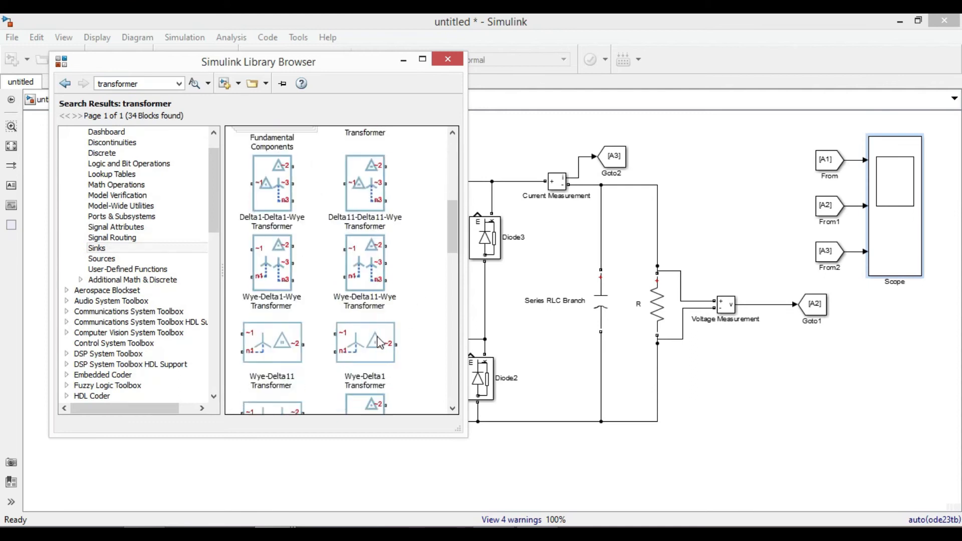
pyautogui.scroll(-3)
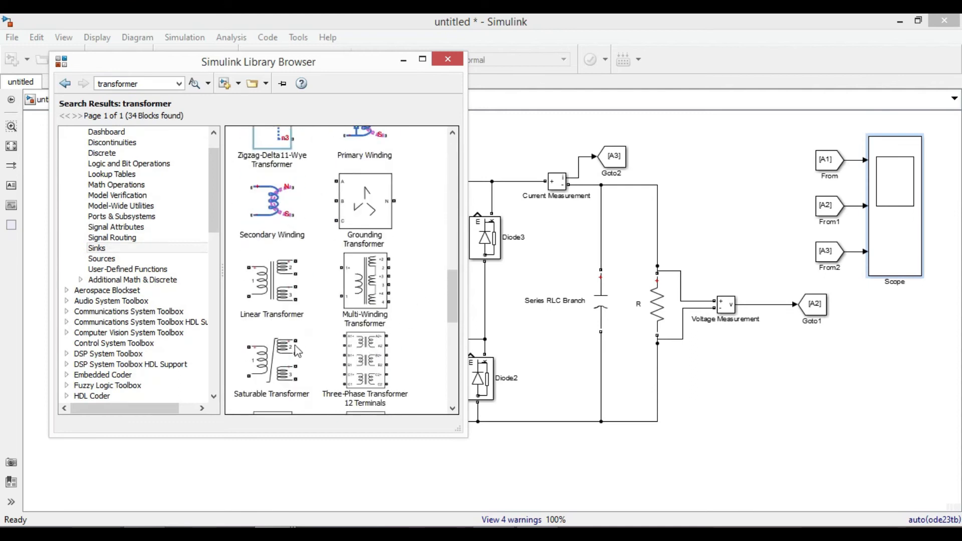
pyautogui.click(271, 284)
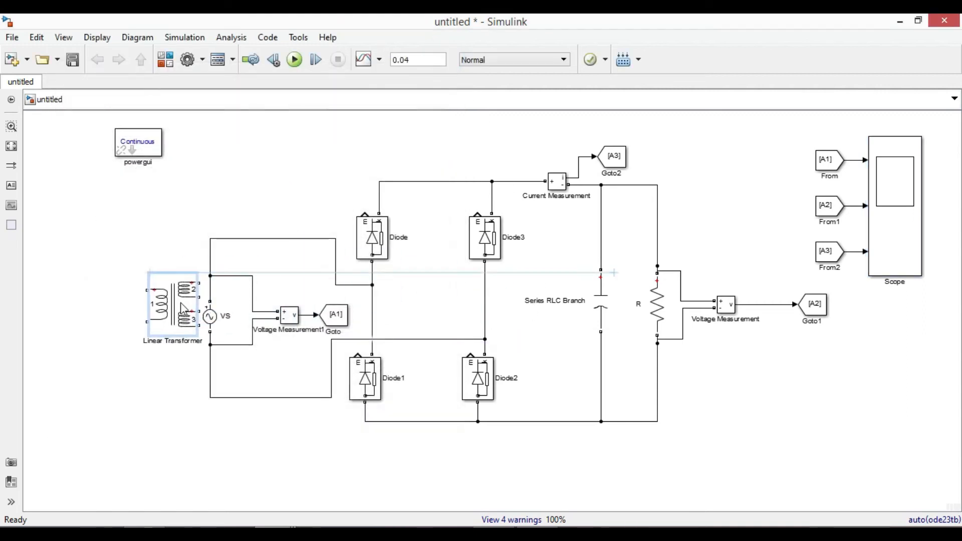
pyautogui.doubleClick(173, 306)
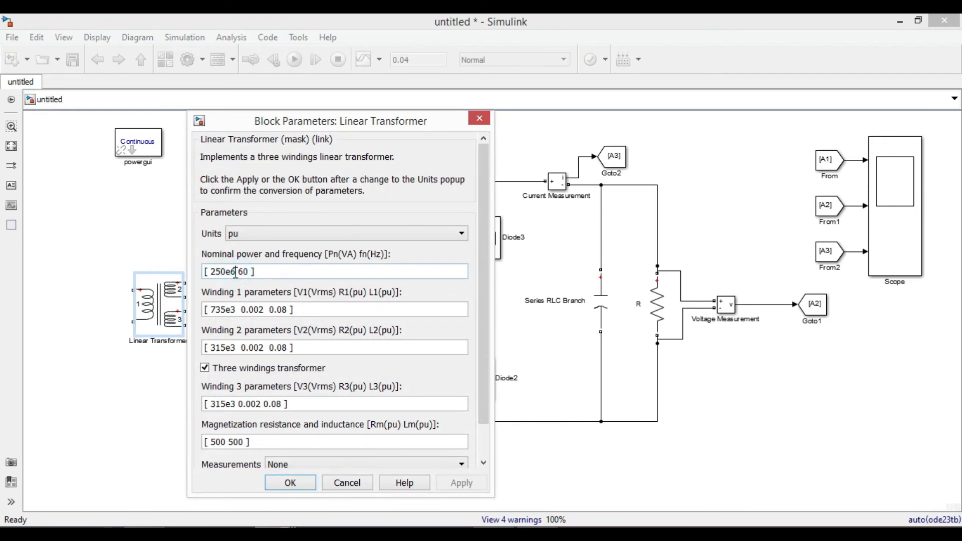
# Step: Set nominal power to [300 60] and winding 1 to [120 0 0]
pyautogui.doubleClick(222, 271)
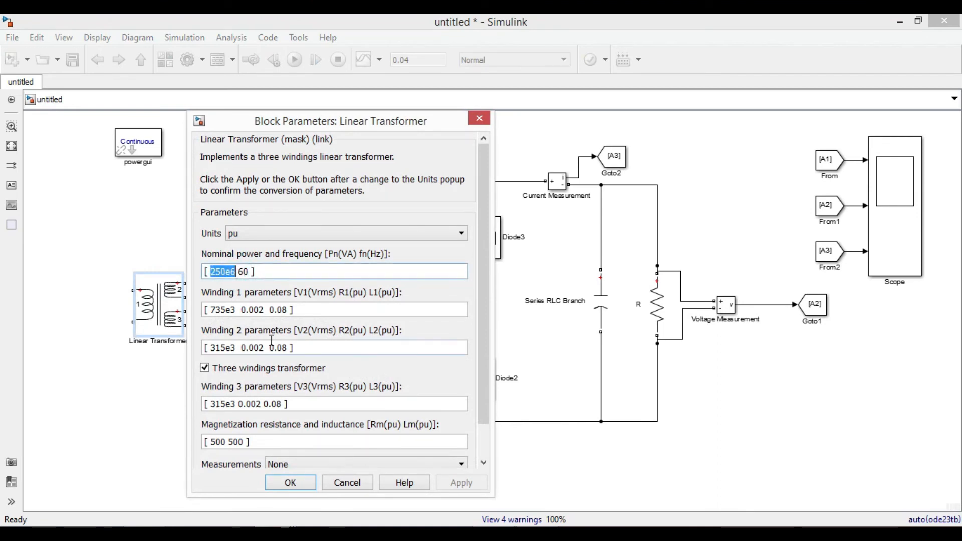
pyautogui.write('300')
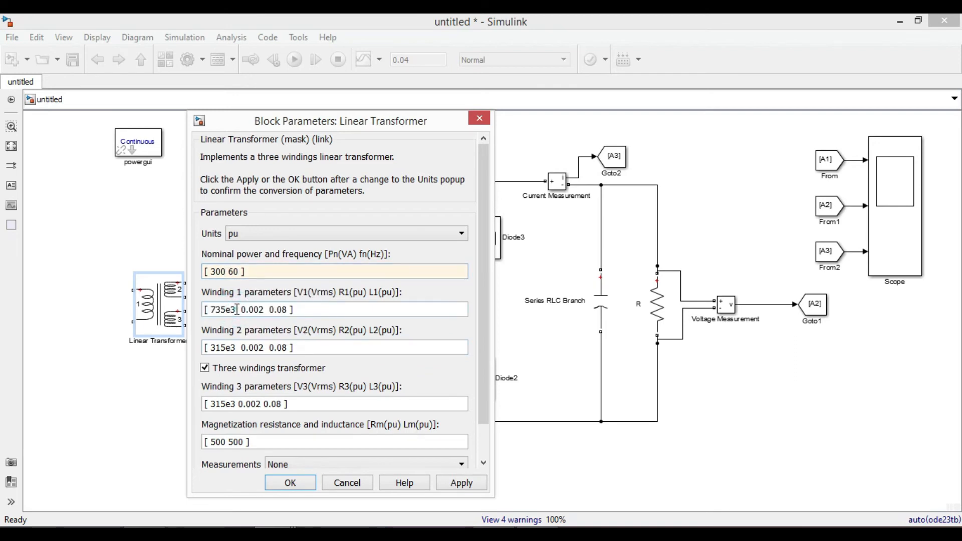
pyautogui.doubleClick(222, 309)
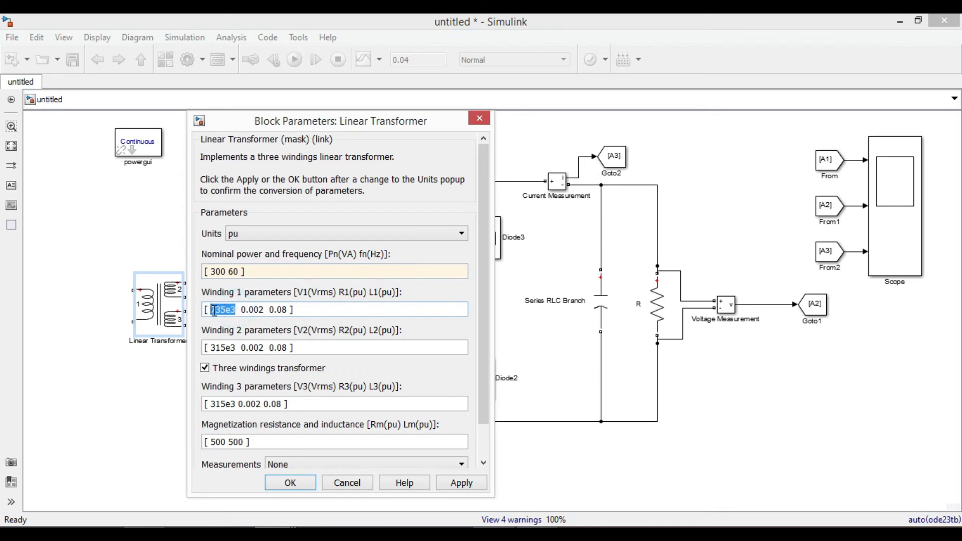
pyautogui.write('120')
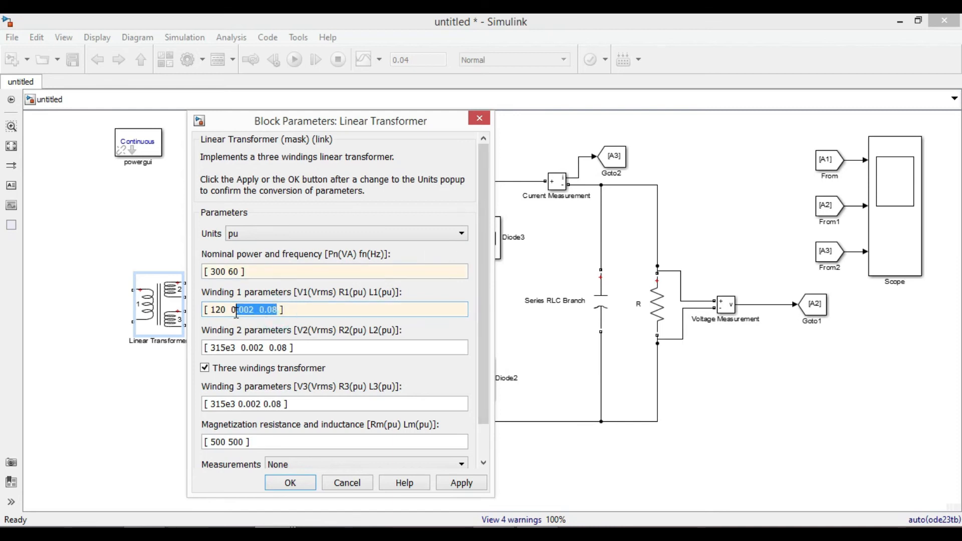
pyautogui.press('Delete')
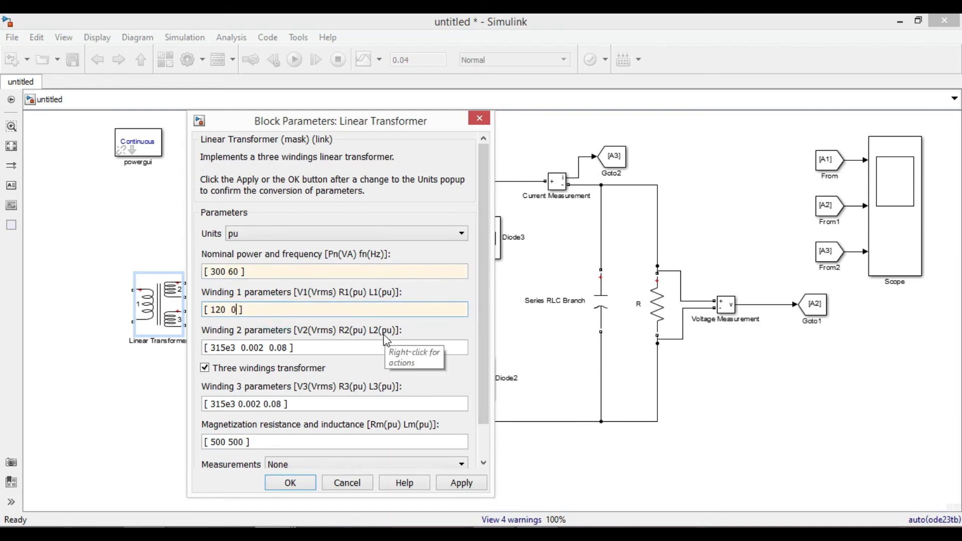
pyautogui.write('0')
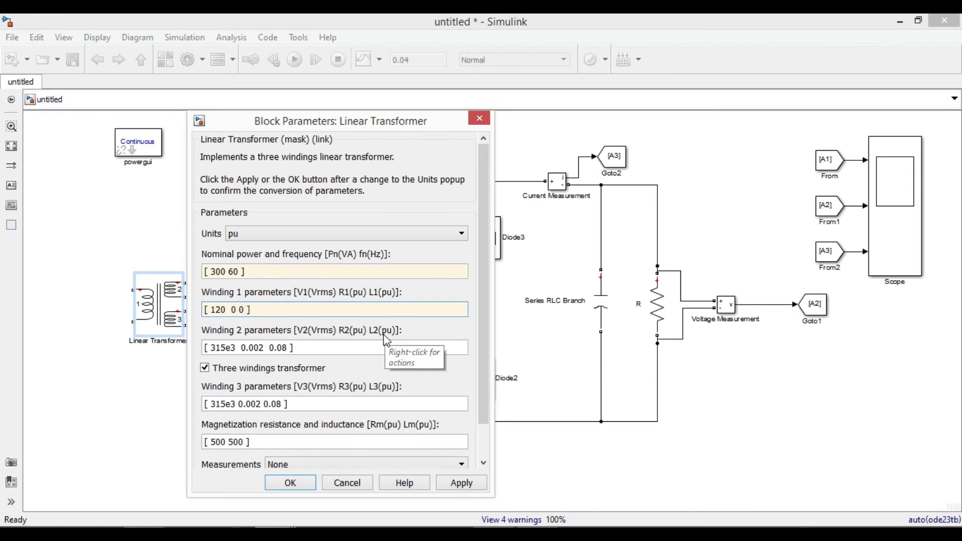
# Step: Set winding 2 to [25.6 0 0] and move the dialog aside to see the circuit
pyautogui.tripleClick(276, 348)
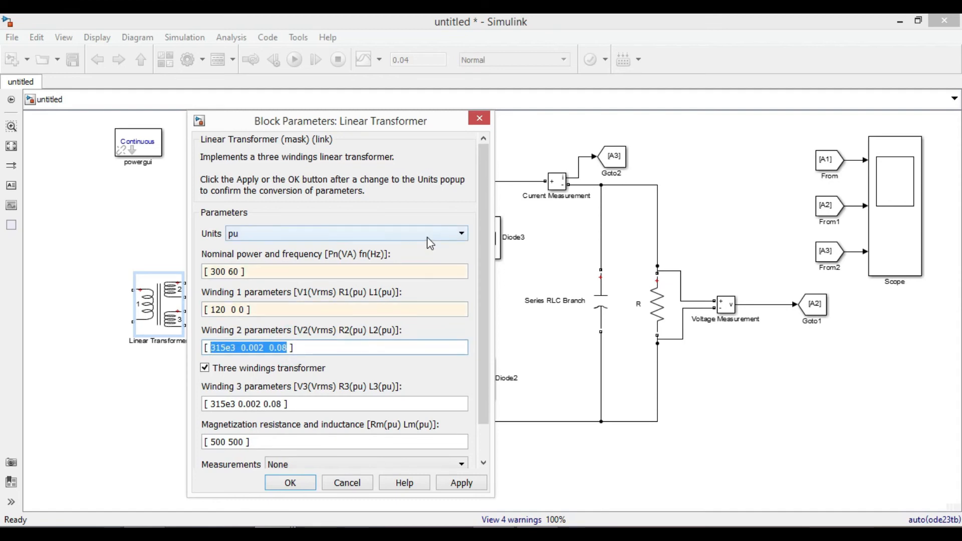
pyautogui.write('25.6 0 0 ]')
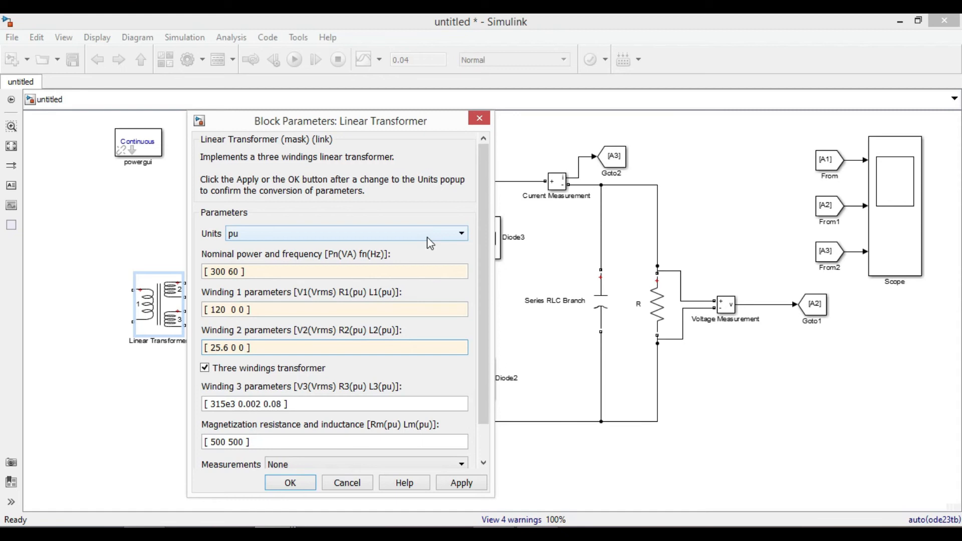
pyautogui.moveTo(478, 240)
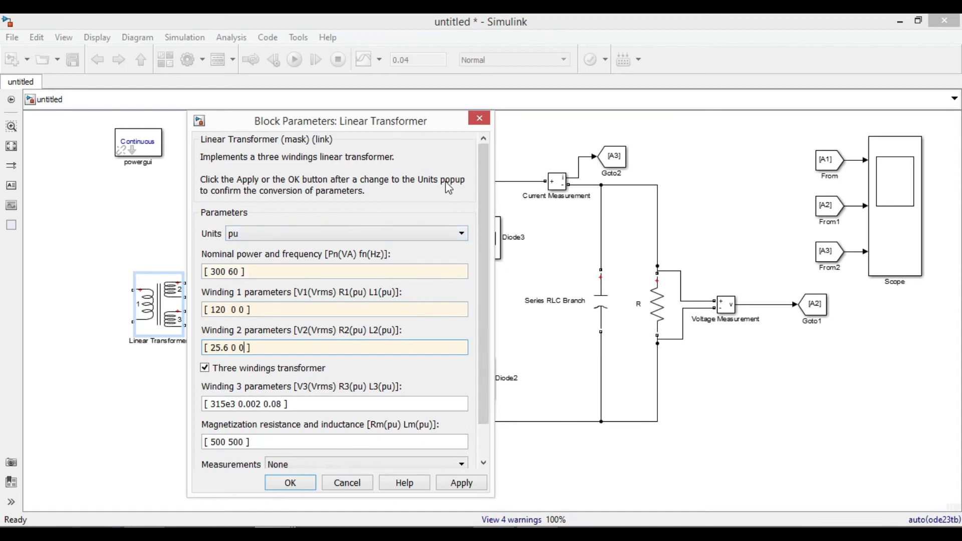
pyautogui.moveTo(341, 121); pyautogui.dragTo(246, 132)
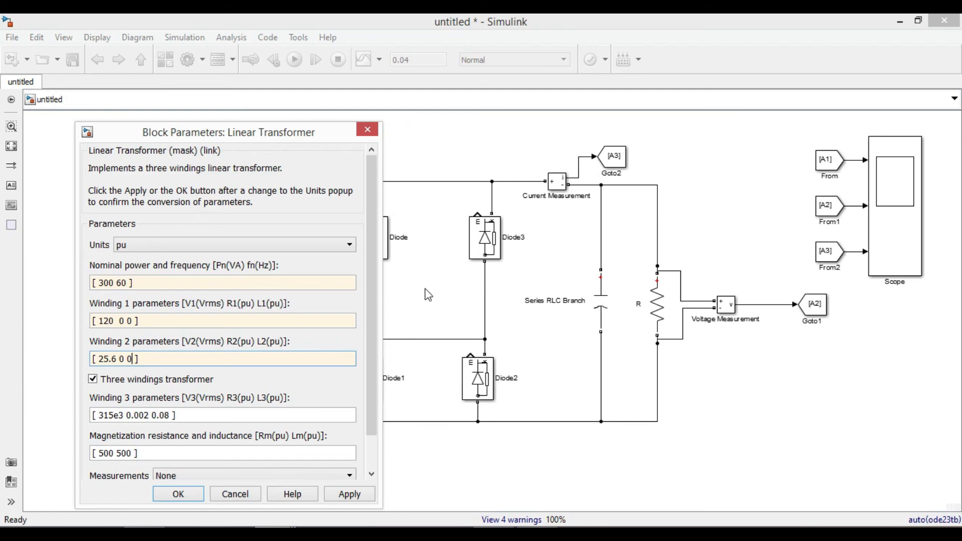
# Step: Uncheck 'Three windings transformer' and apply the two-winding settings
pyautogui.moveTo(246, 132); pyautogui.dragTo(221, 128)
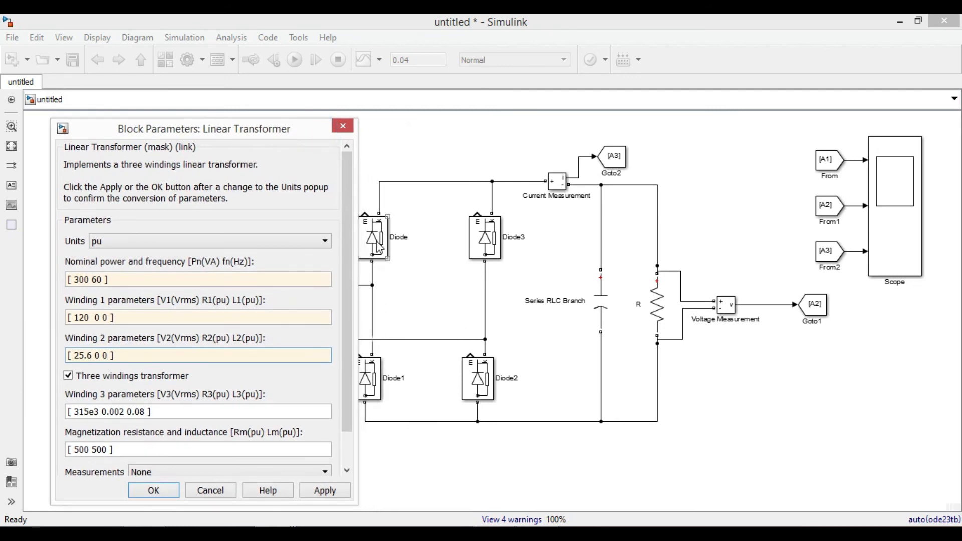
pyautogui.click(196, 317)
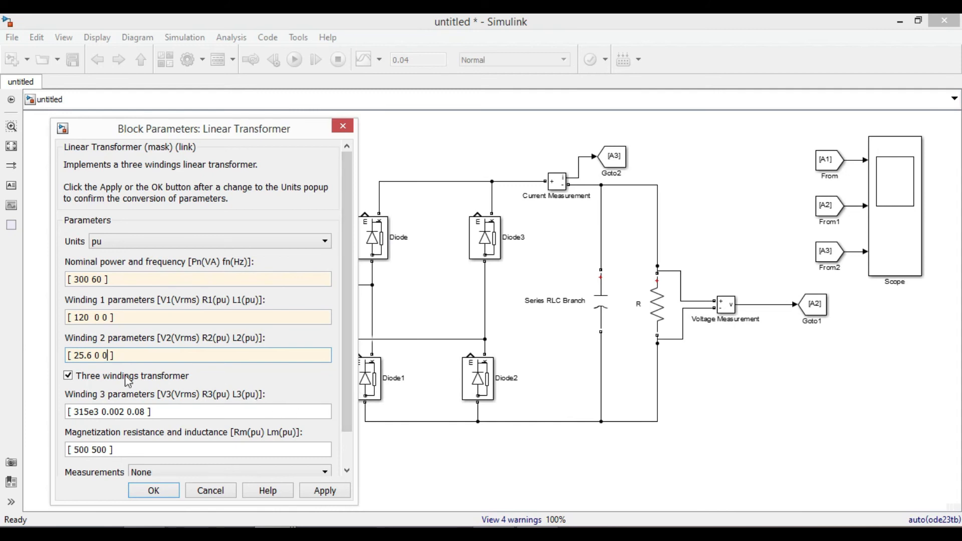
pyautogui.moveTo(134, 378)
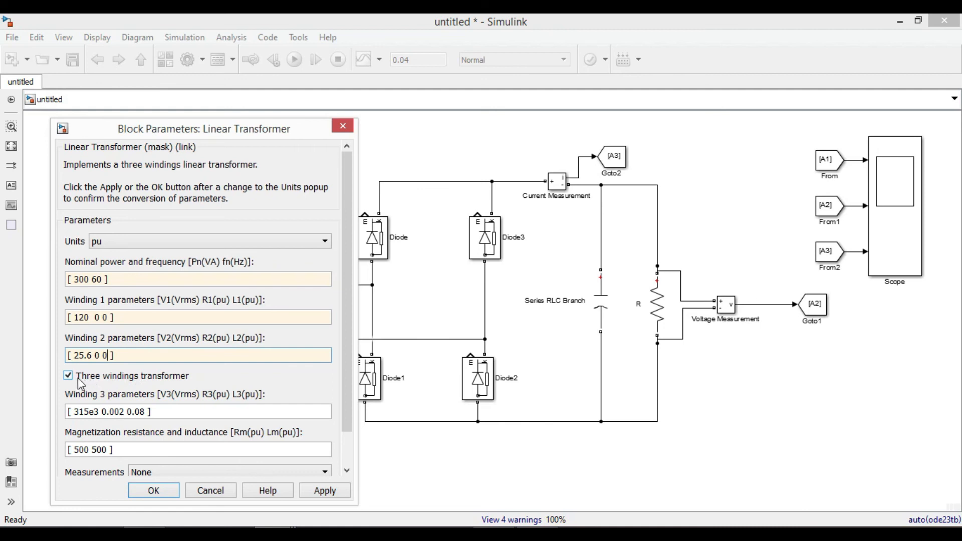
pyautogui.click(68, 375)
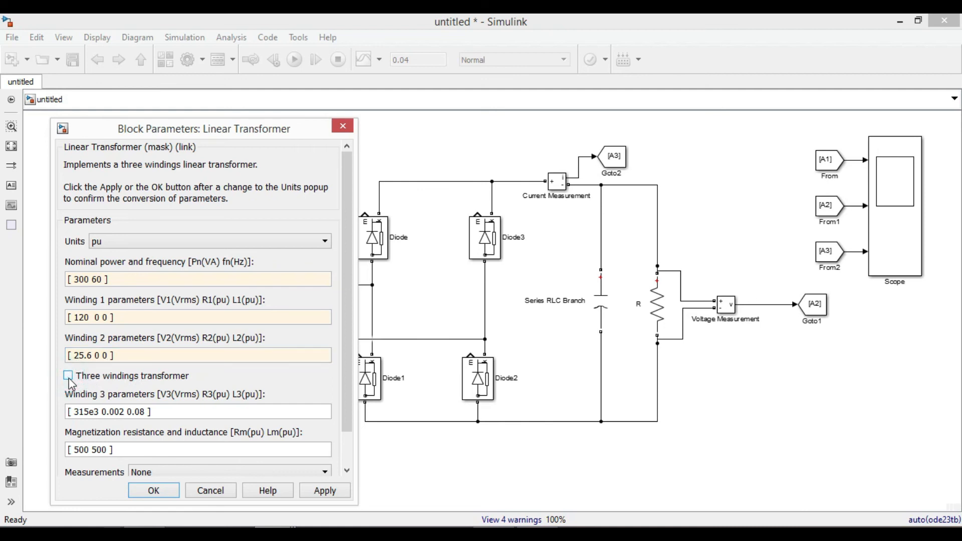
pyautogui.click(68, 375)
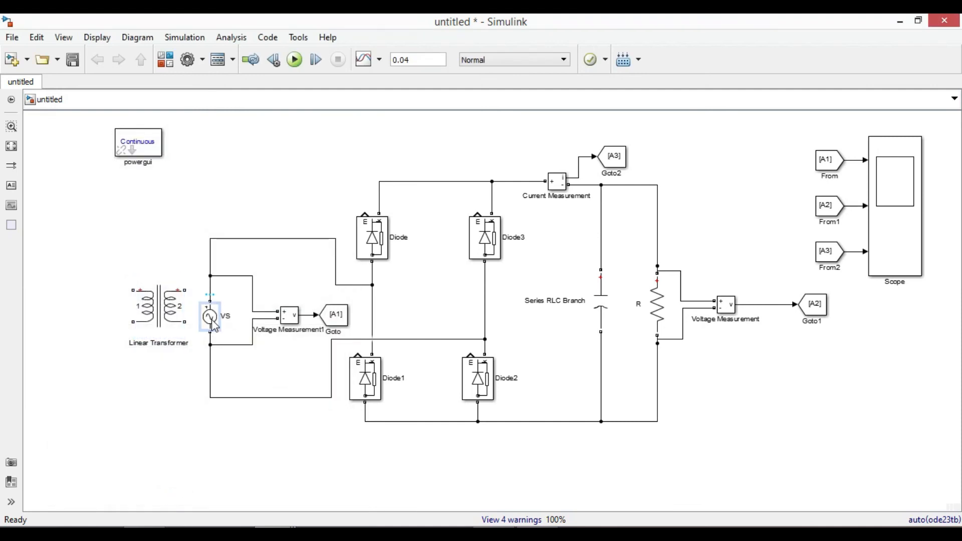
# Step: Move VS left of the transformer, wire it in, and set its peak amplitude to 120*sqrt(2)
pyautogui.moveTo(210, 316); pyautogui.dragTo(83, 307)
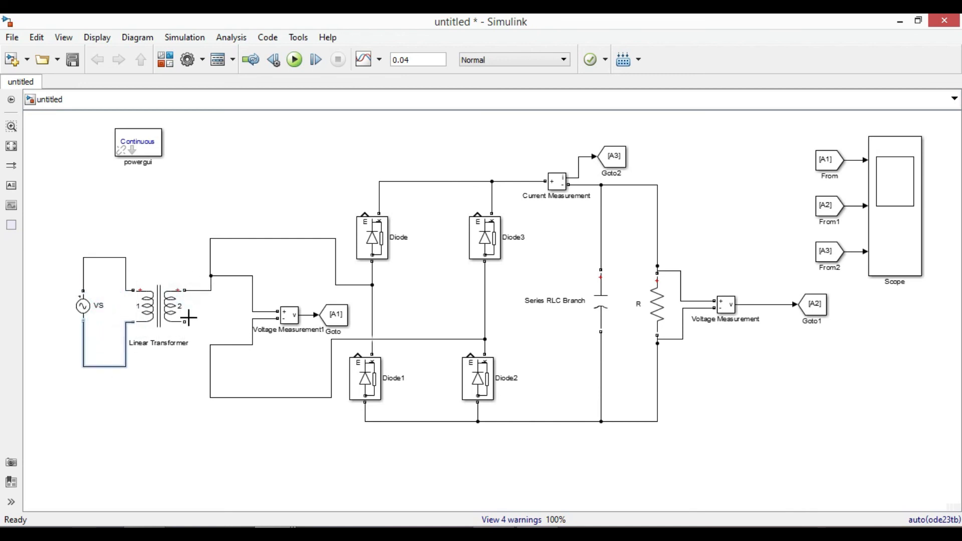
pyautogui.click(83, 305)
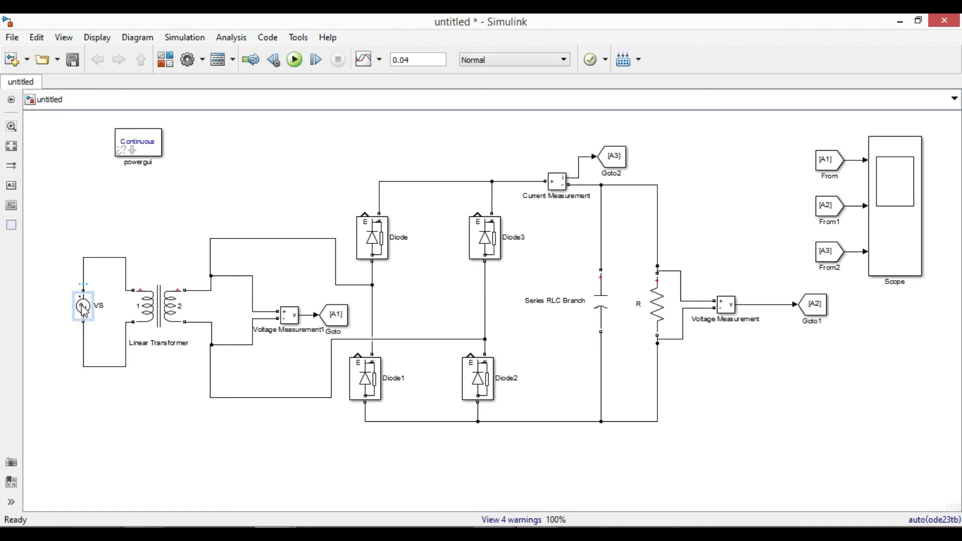
pyautogui.write('120*sqr')
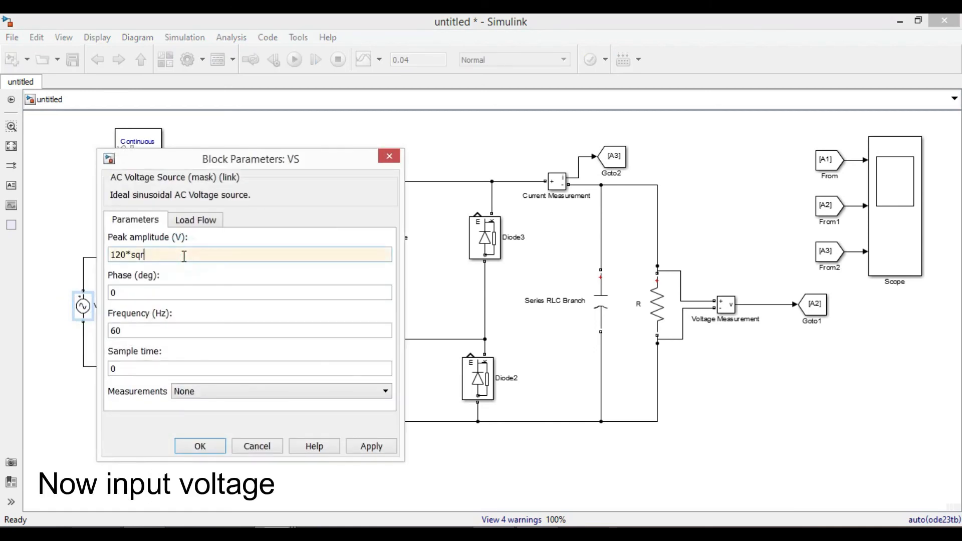
pyautogui.click(200, 446)
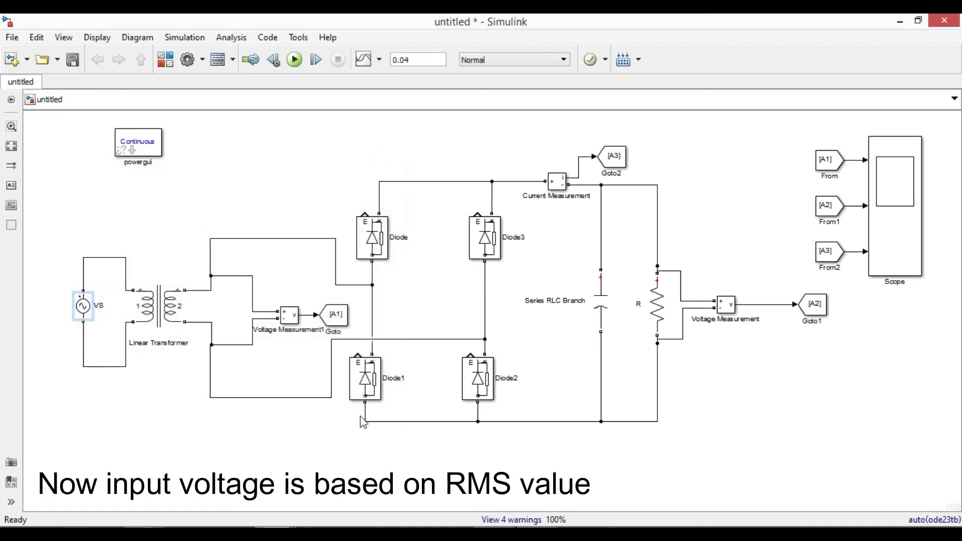
pyautogui.click(294, 59)
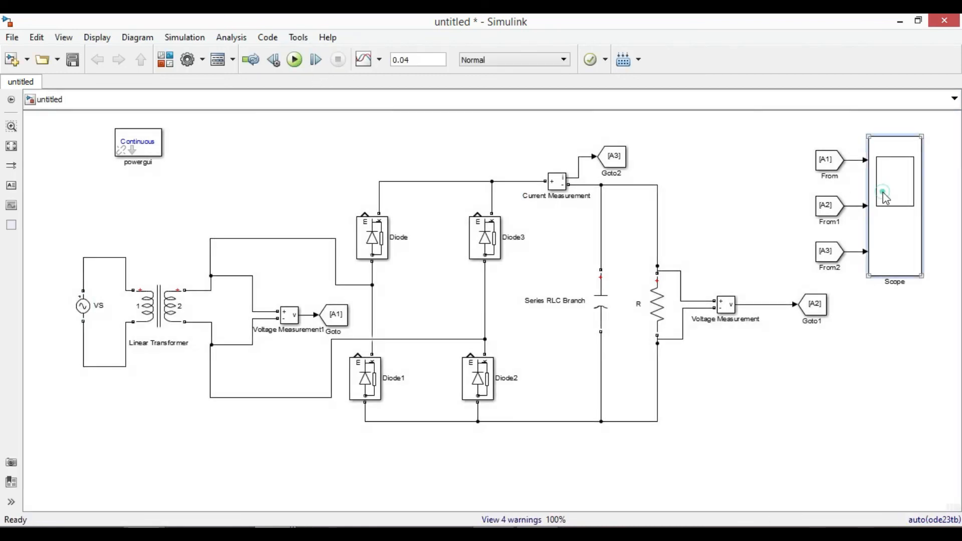
# Step: View the scope showing the ~25 V secondary and rippled DC output near 24 V
pyautogui.doubleClick(894, 197)
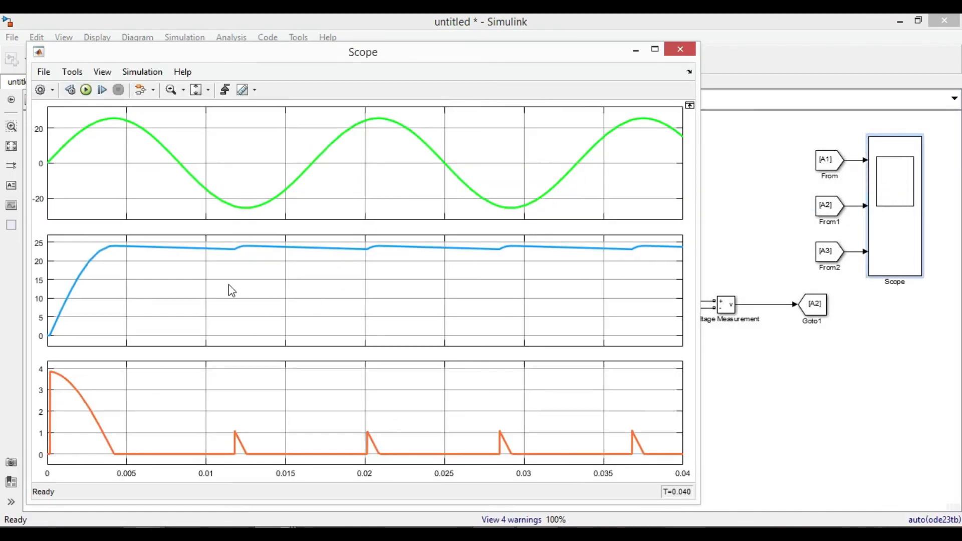
pyautogui.moveTo(255, 262)
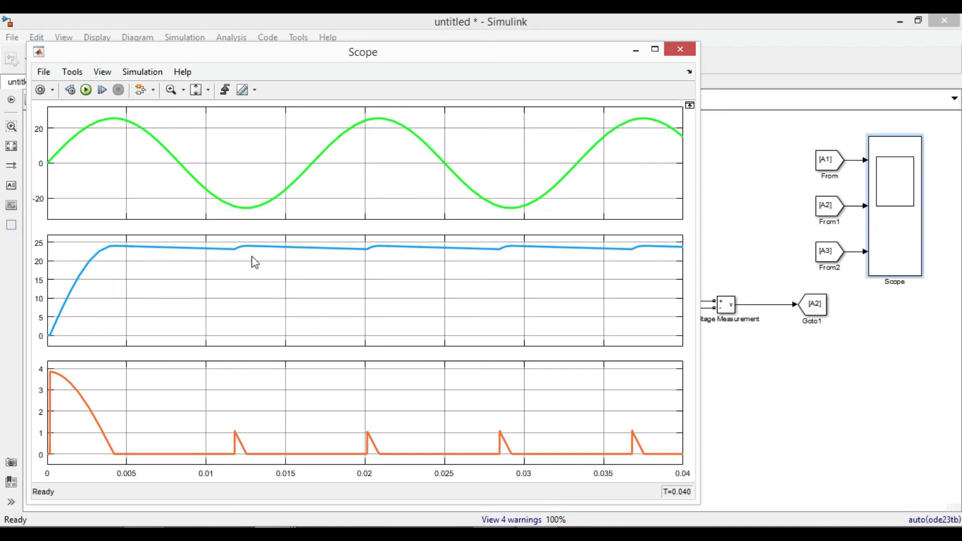
pyautogui.moveTo(424, 257)
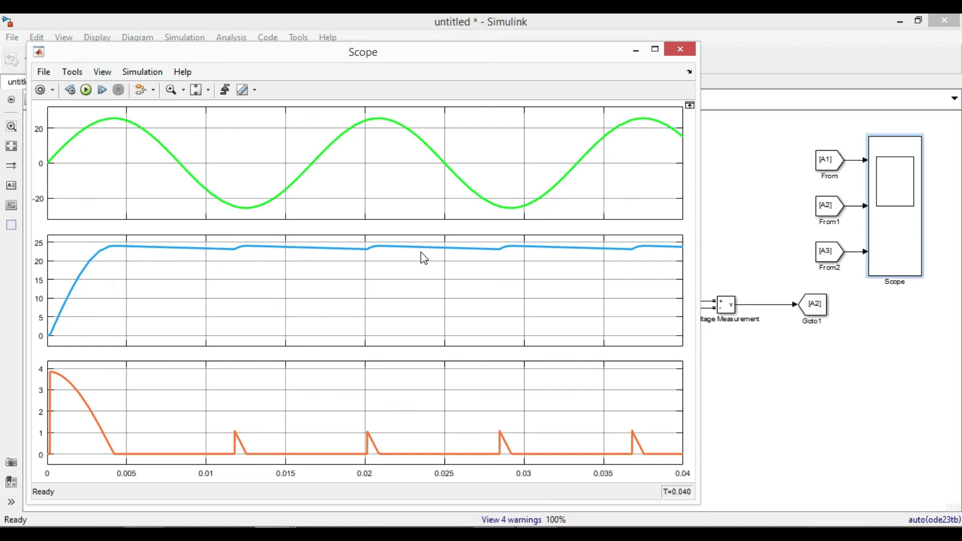